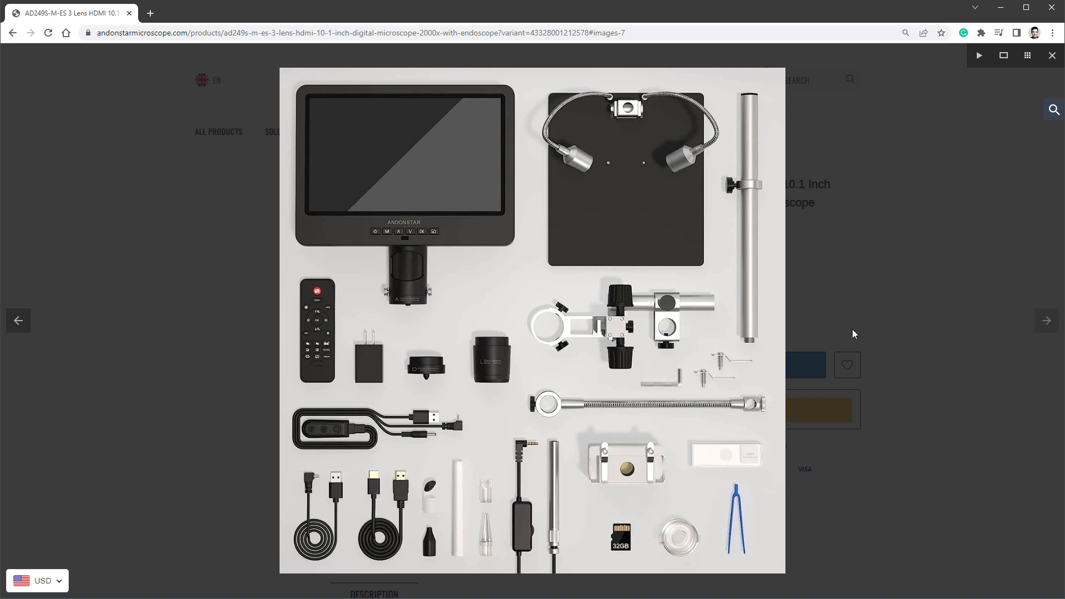
{"action": "mouse_move", "coordinate": [461, 3]}
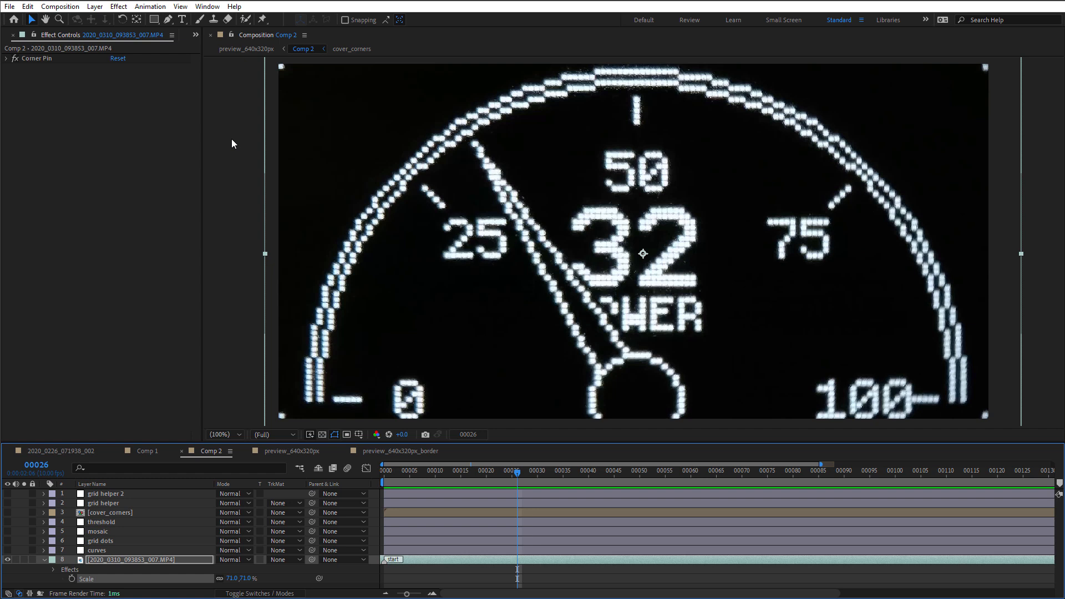
{"action": "mouse_move", "coordinate": [237, 153]}
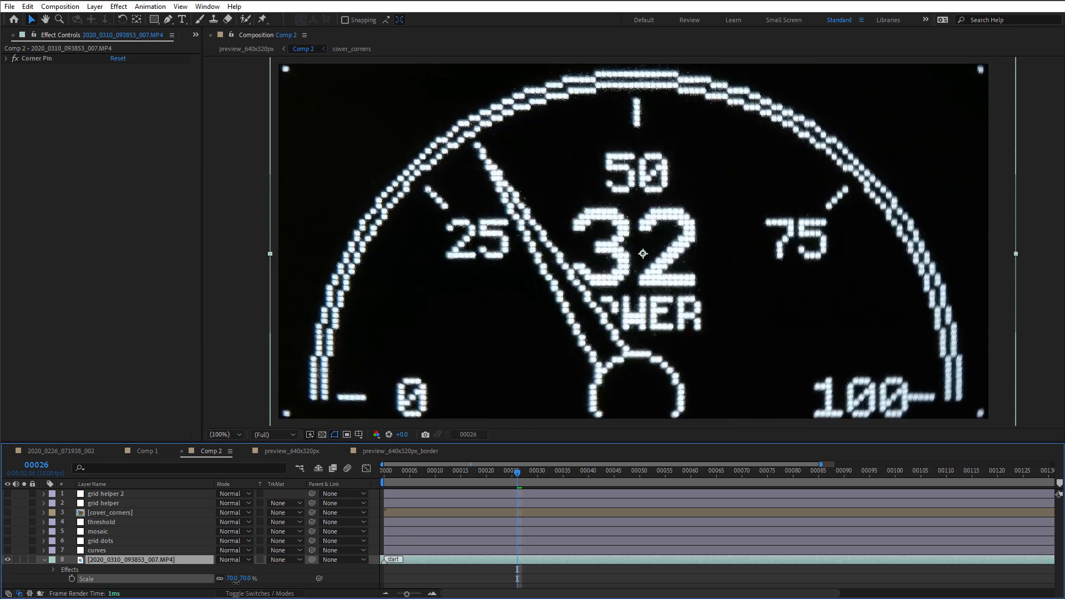
- Show the grid helper, curves and grid dots layers over the zoomed-out gauge footage
{"action": "left_click", "coordinate": [102, 503]}
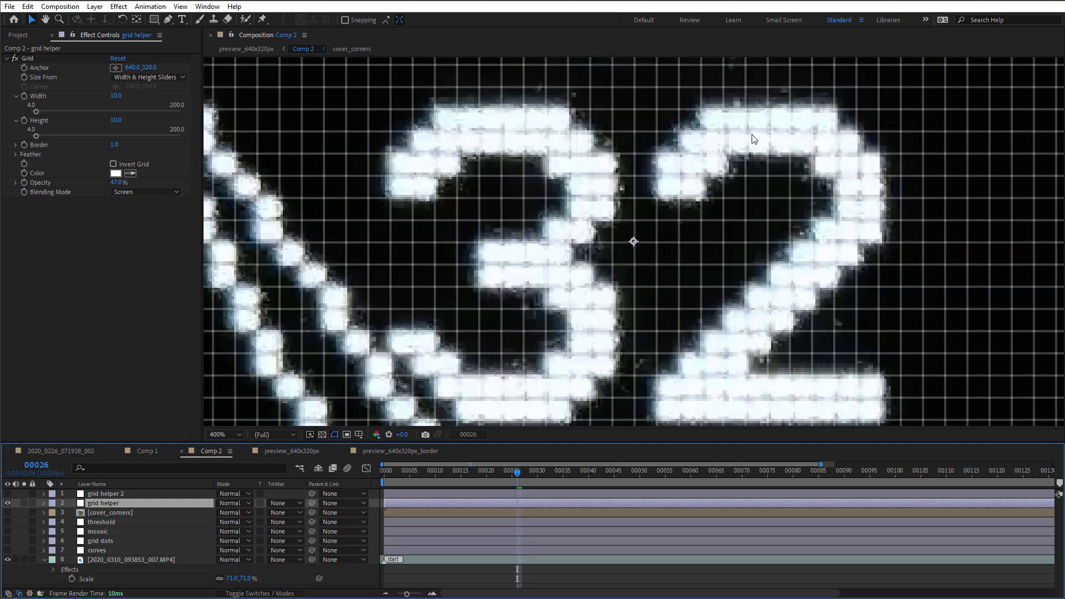
{"action": "left_click", "coordinate": [223, 434]}
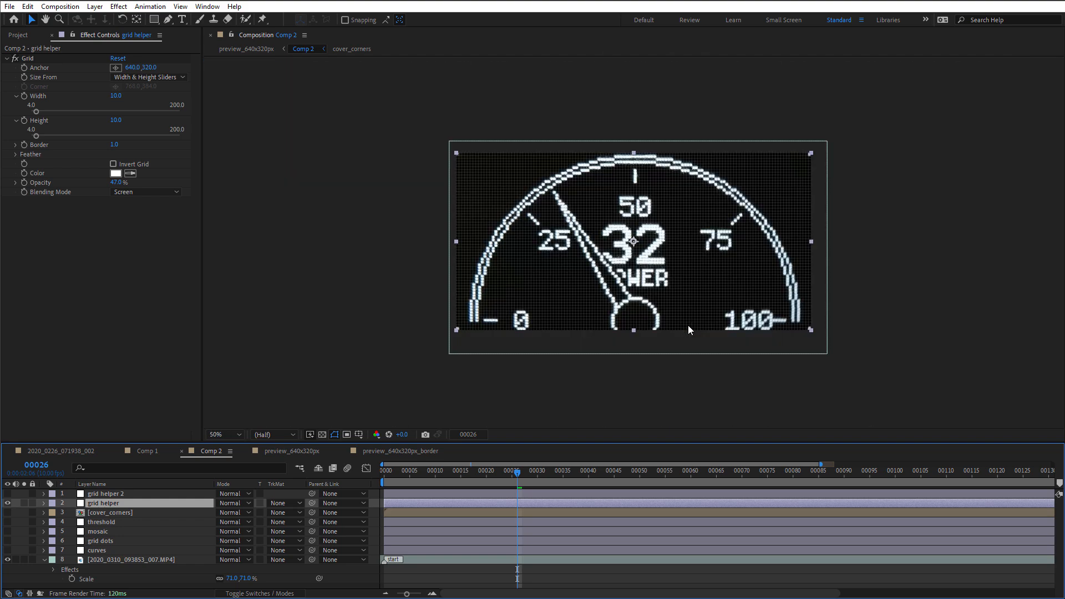
{"action": "left_click", "coordinate": [98, 549]}
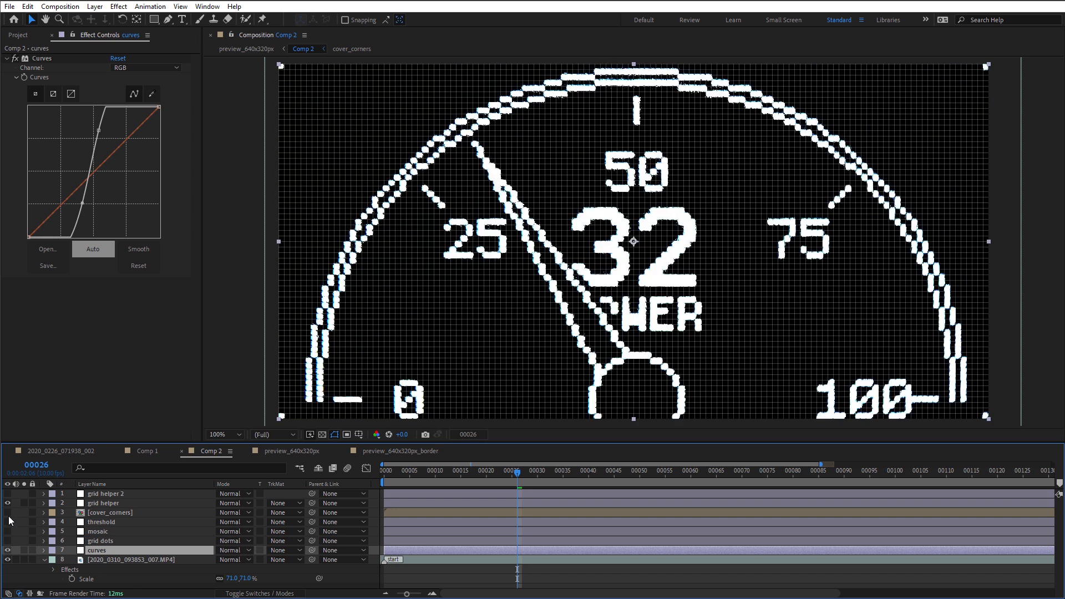
{"action": "left_click", "coordinate": [99, 540]}
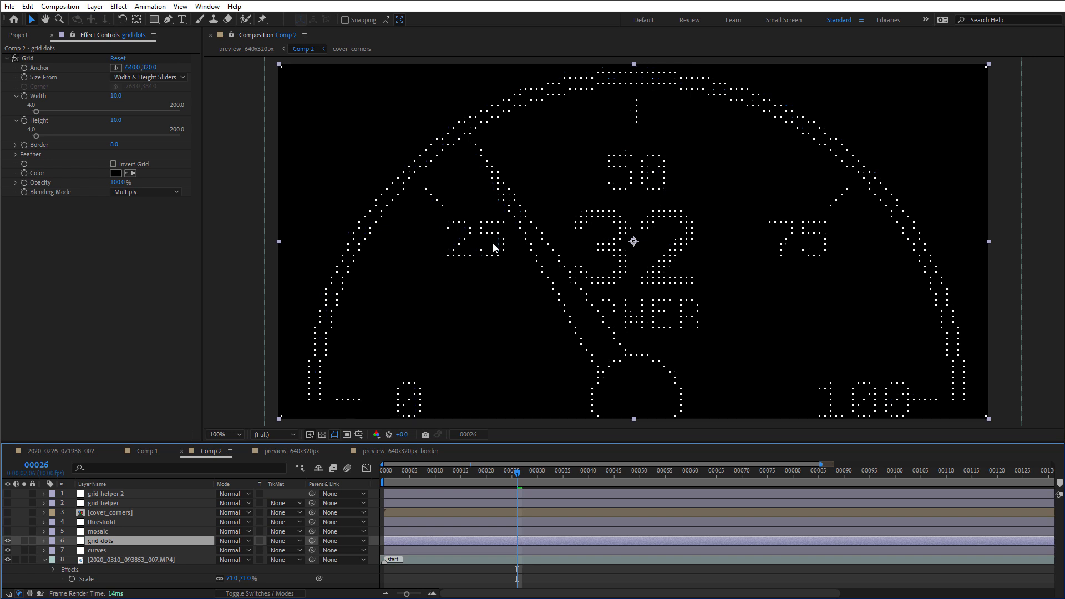
{"action": "mouse_move", "coordinate": [672, 264]}
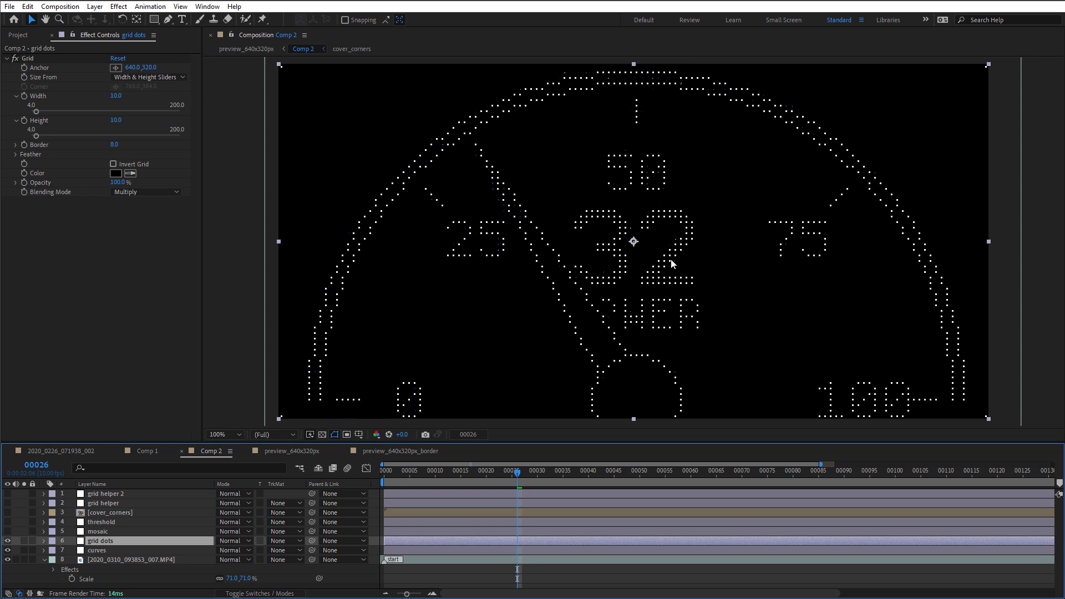
- Enable the mosaic, threshold and cover_corners layers to finish the pixelated OLED-style gauge
{"action": "left_click", "coordinate": [98, 531]}
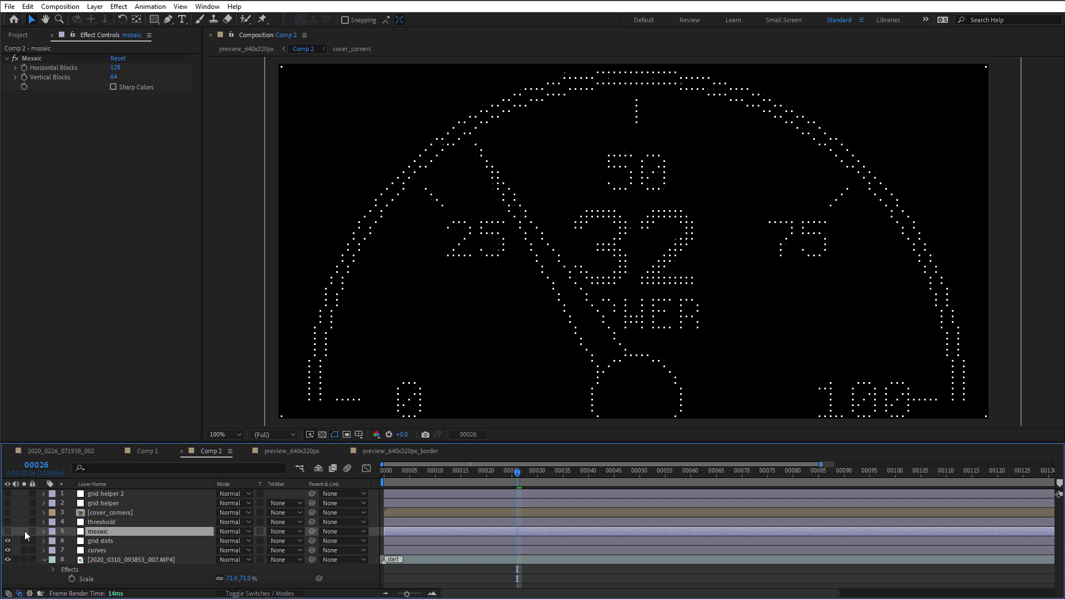
{"action": "left_click", "coordinate": [101, 521]}
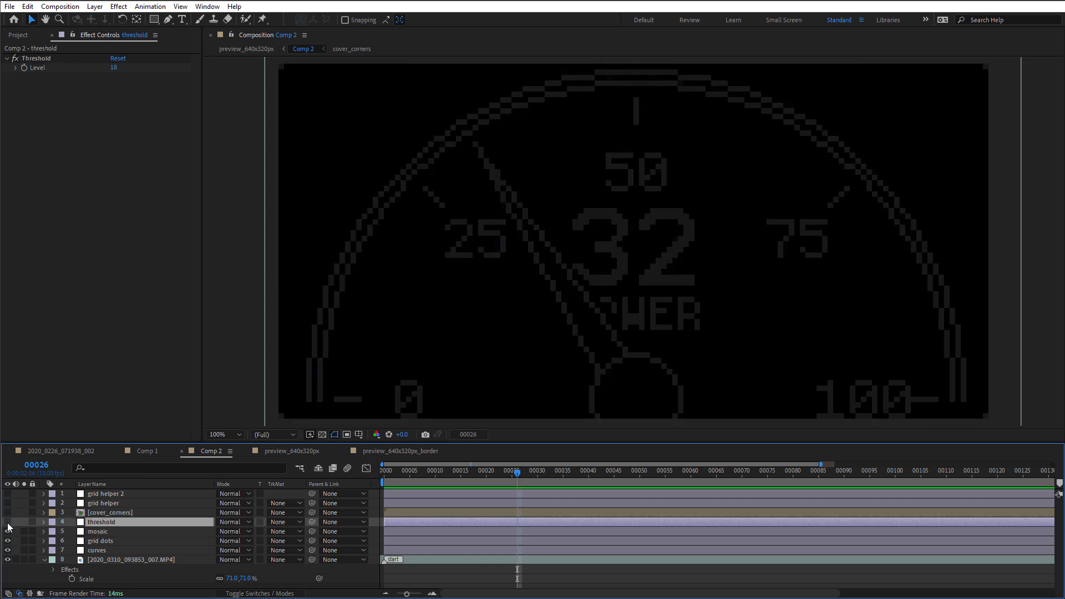
{"action": "left_click", "coordinate": [110, 513]}
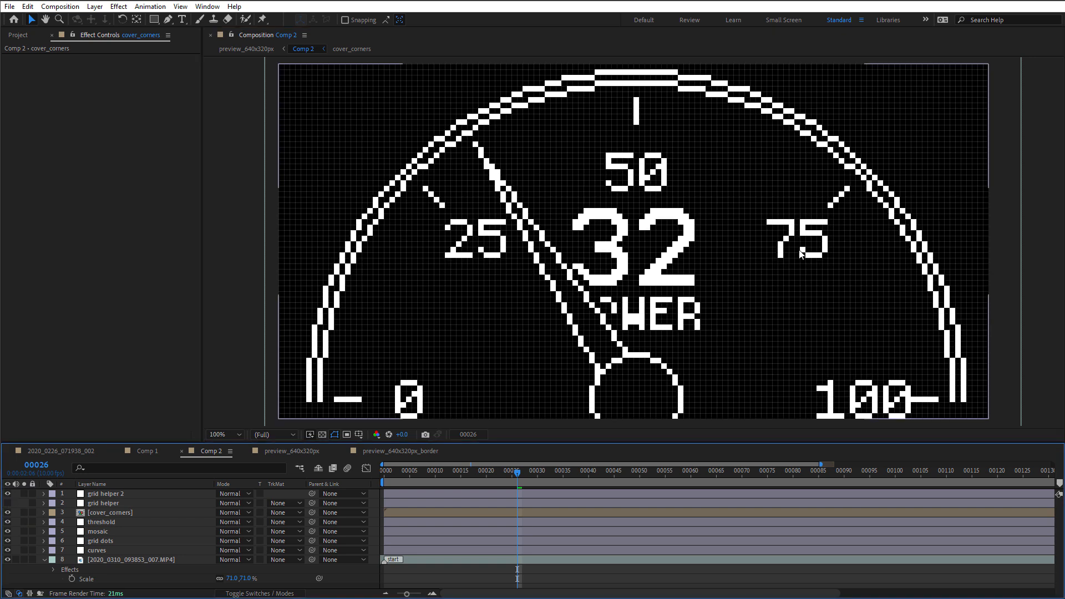
{"action": "left_click", "coordinate": [539, 470]}
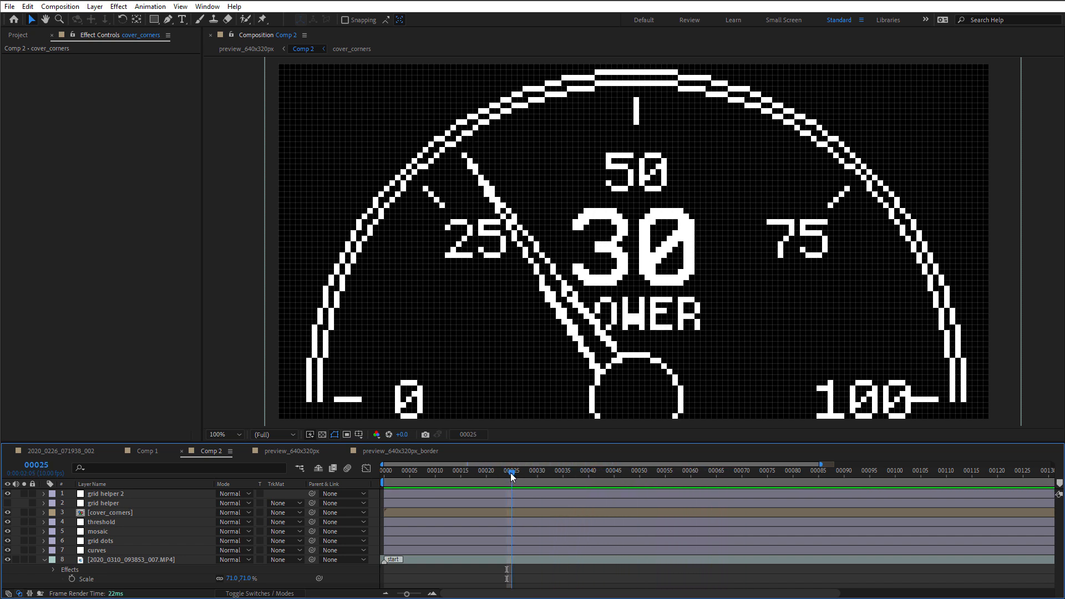
{"action": "left_click", "coordinate": [613, 471]}
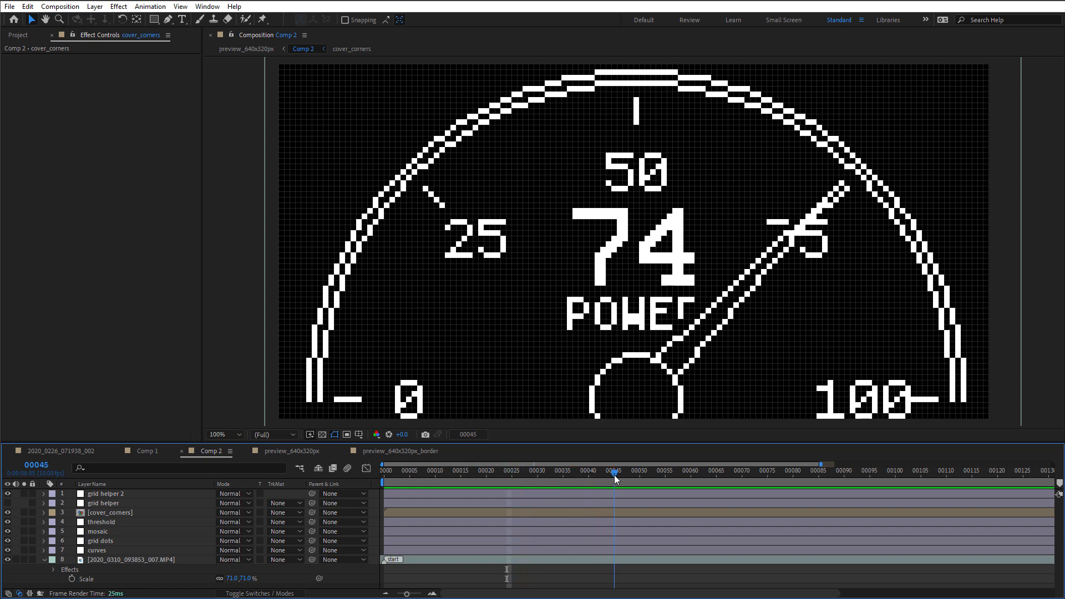
{"action": "left_click", "coordinate": [612, 471]}
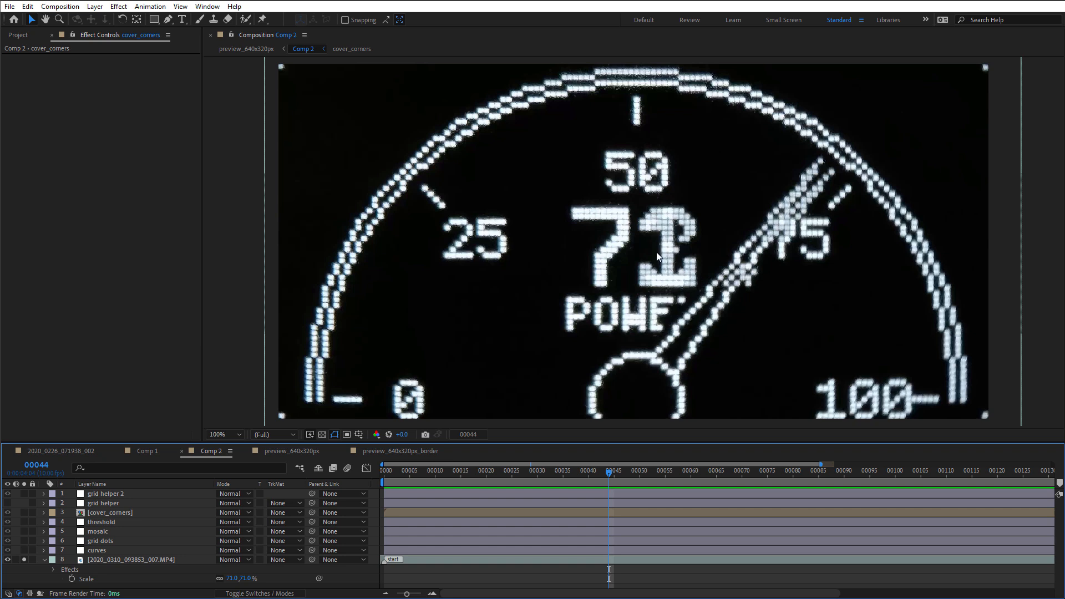
{"action": "mouse_move", "coordinate": [800, 216]}
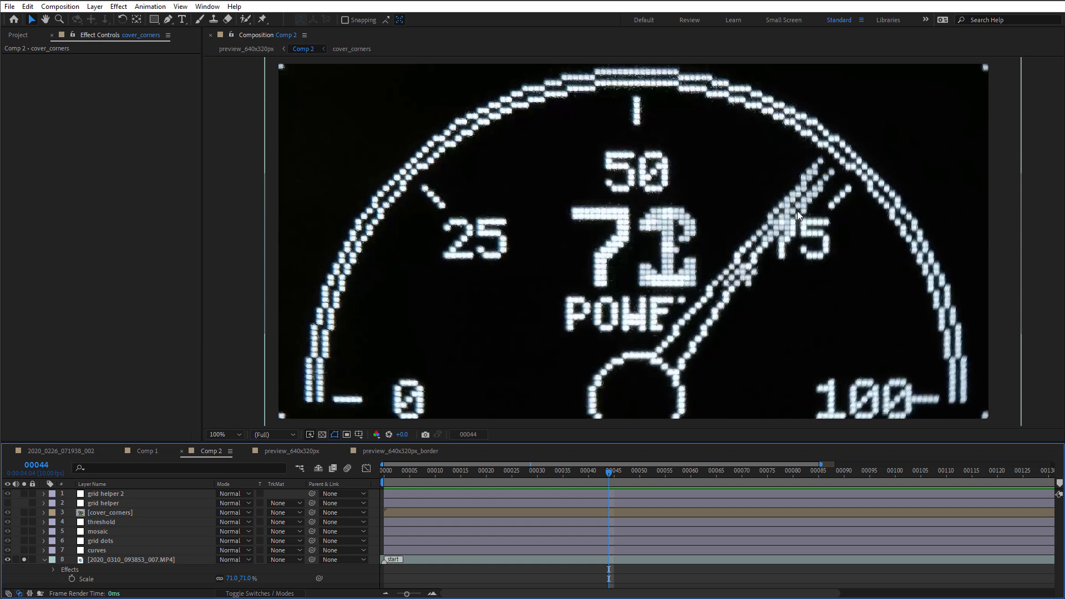
{"action": "left_click", "coordinate": [446, 471]}
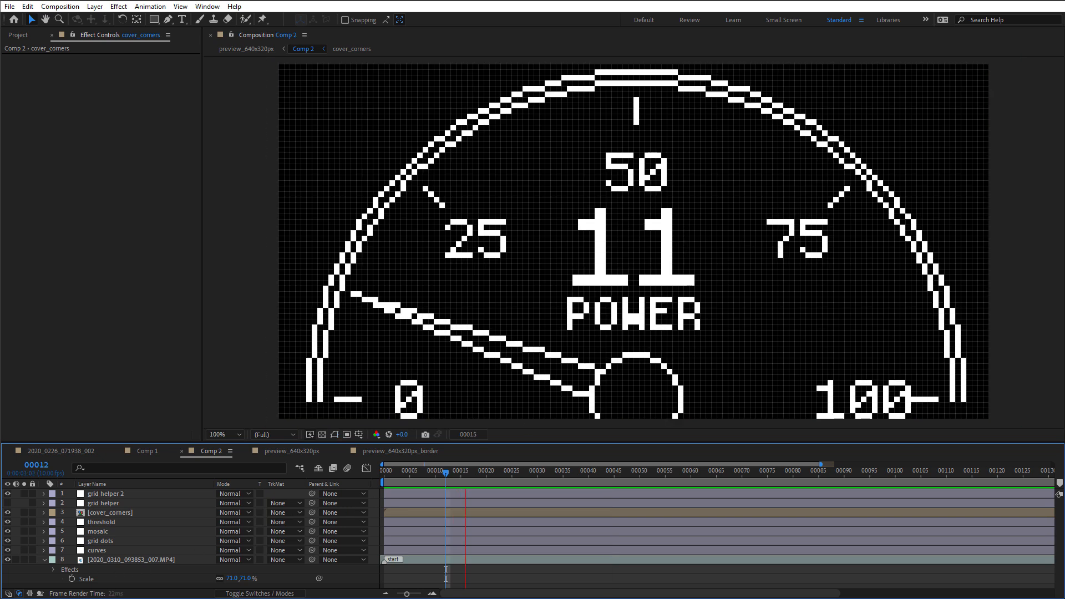
{"action": "left_click", "coordinate": [566, 469]}
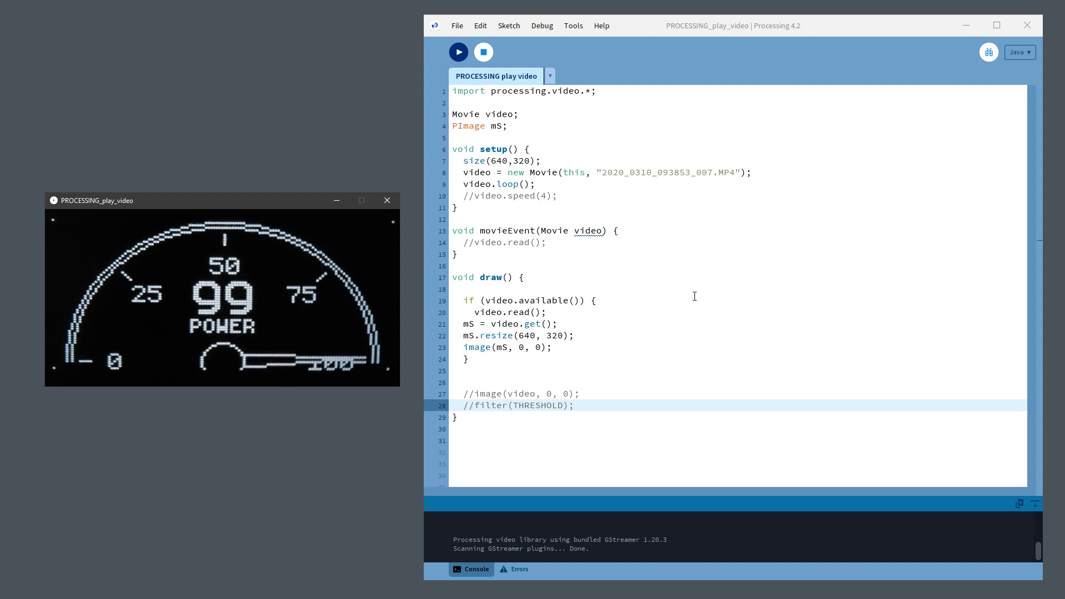
- Run the PROCESSING_play_video sketch so the gauge footage plays in a 640×320 window
{"action": "left_click", "coordinate": [473, 405]}
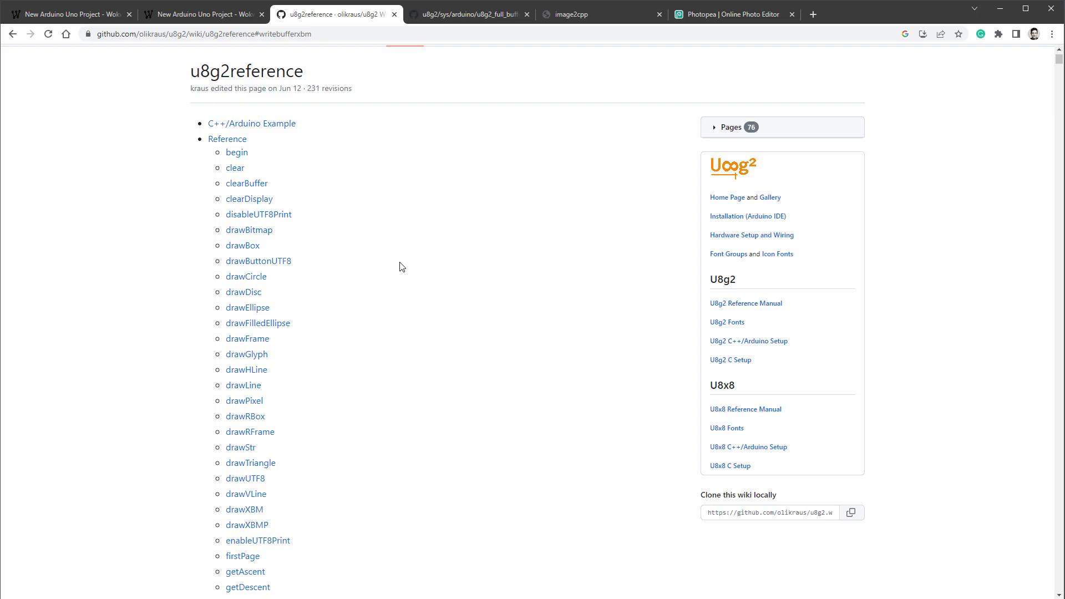
- Navigate from the writeBufferXBM reference to the ScreenShot.ino example and copy its raw source
{"action": "scroll", "scroll_direction": "down", "scroll_amount": 3}
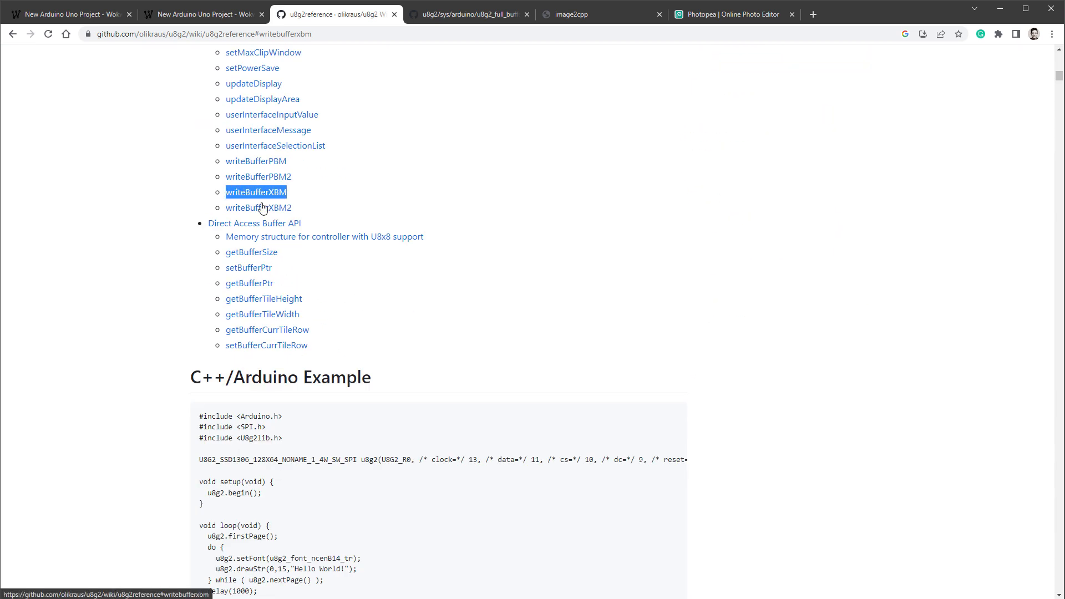
{"action": "left_click", "coordinate": [255, 192]}
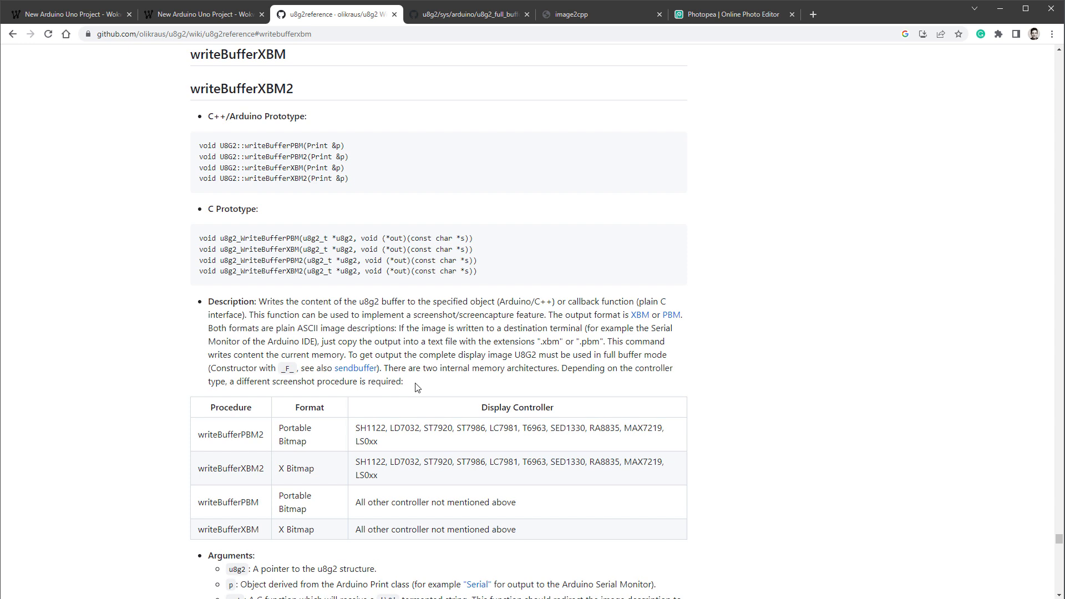
{"action": "mouse_move", "coordinate": [354, 335]}
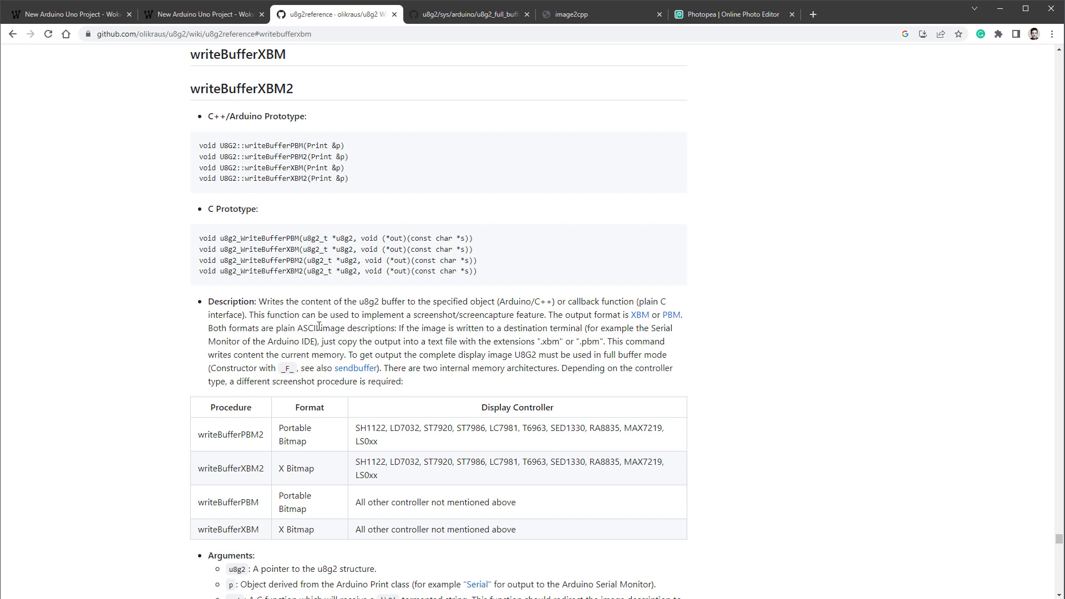
{"action": "scroll", "scroll_direction": "down", "scroll_amount": 3}
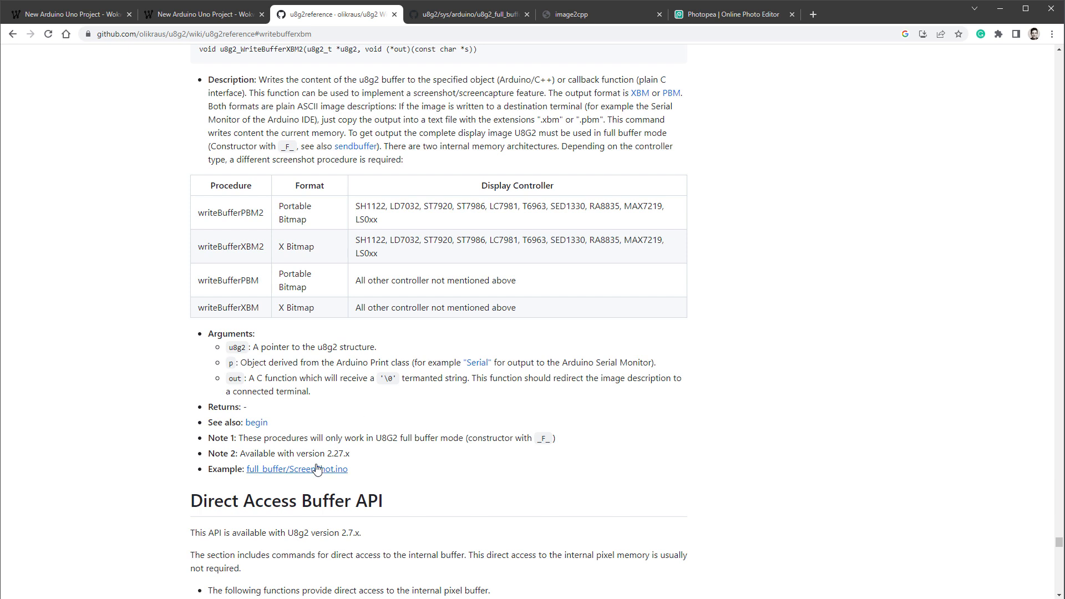
{"action": "left_click", "coordinate": [297, 468]}
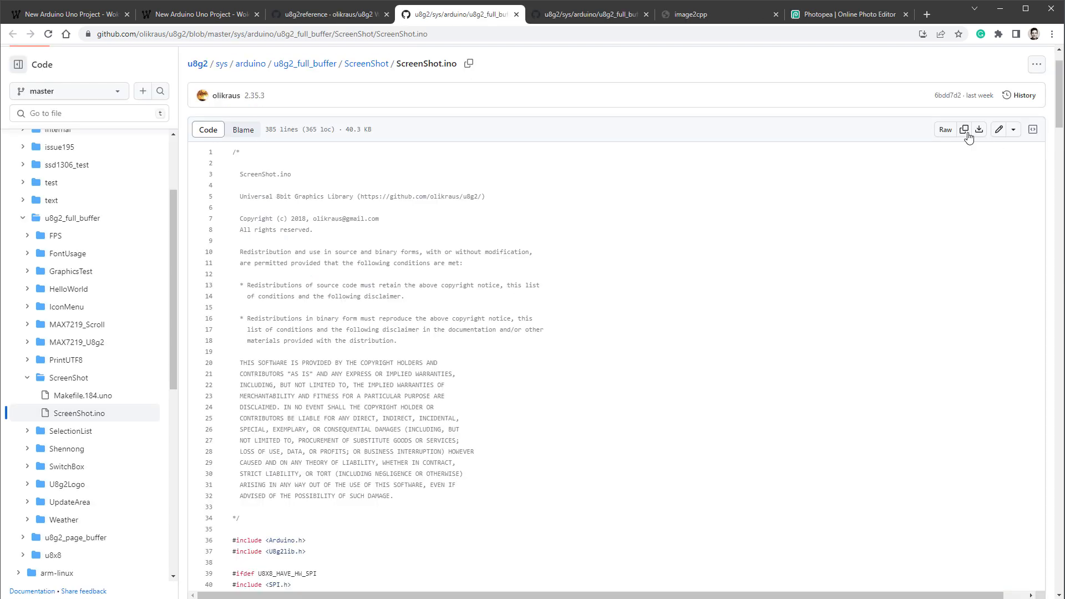
{"action": "left_click", "coordinate": [964, 129]}
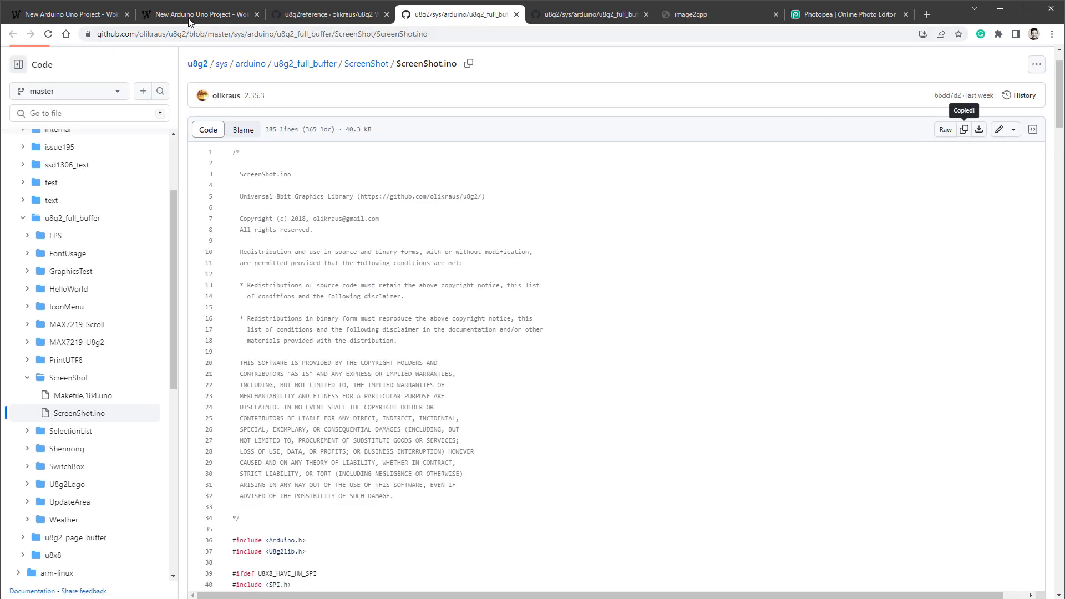
- Paste the ScreenShot code into sketch.ino and enable the SSD1306 128X64 HW I2C constructor
{"action": "left_click", "coordinate": [198, 13]}
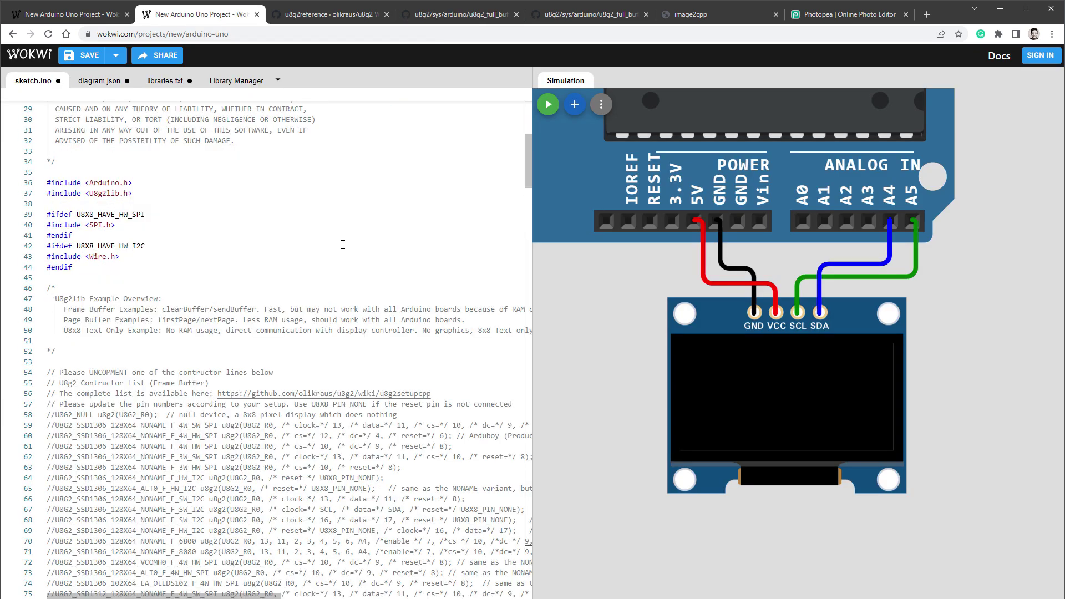
{"action": "mouse_move", "coordinate": [265, 285]}
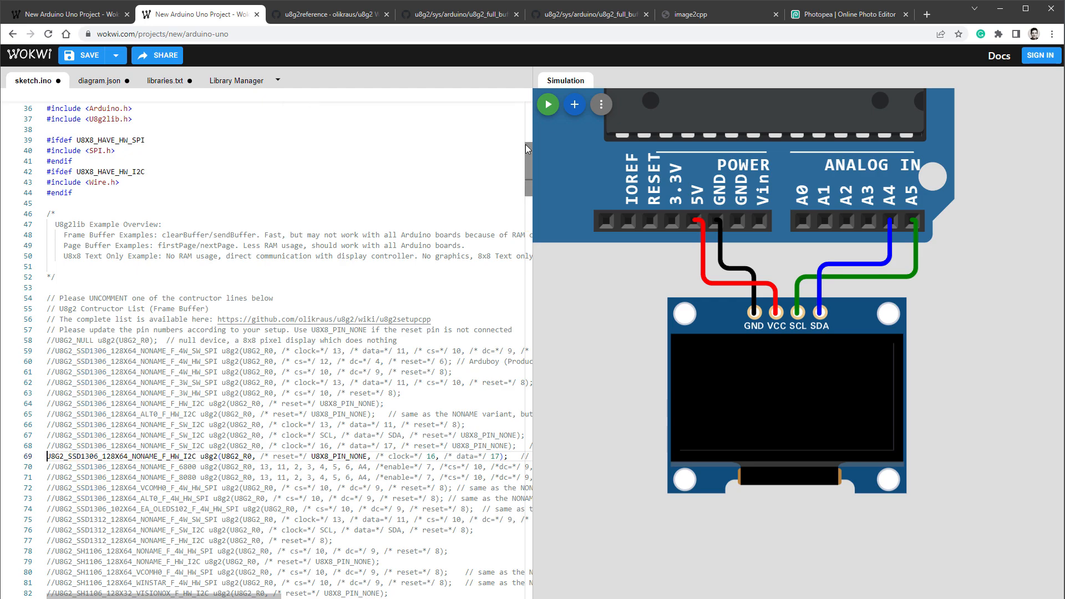
{"action": "scroll", "scroll_direction": "down", "scroll_amount": 3}
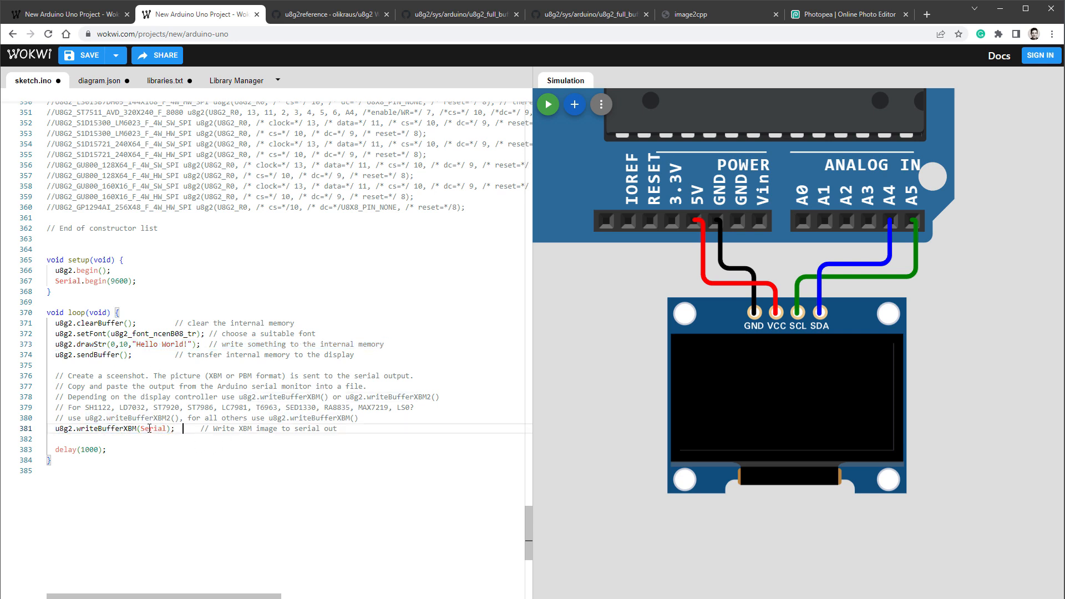
{"action": "mouse_move", "coordinate": [547, 104]}
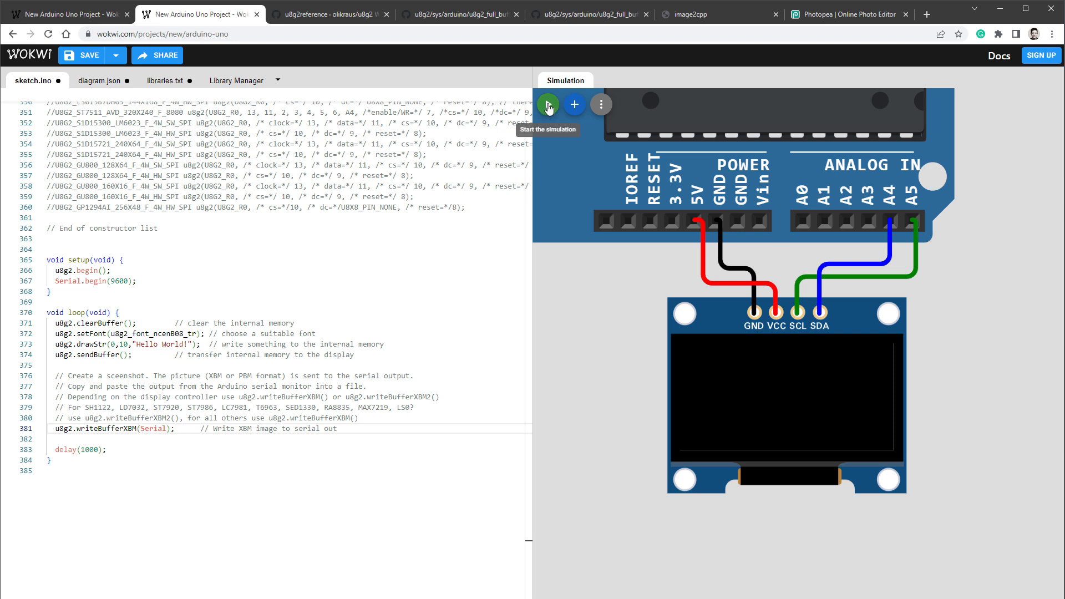
- Run and pause the simulation, copy one XBM frame from serial output, and bring it to image2cpp
{"action": "left_click", "coordinate": [547, 104]}
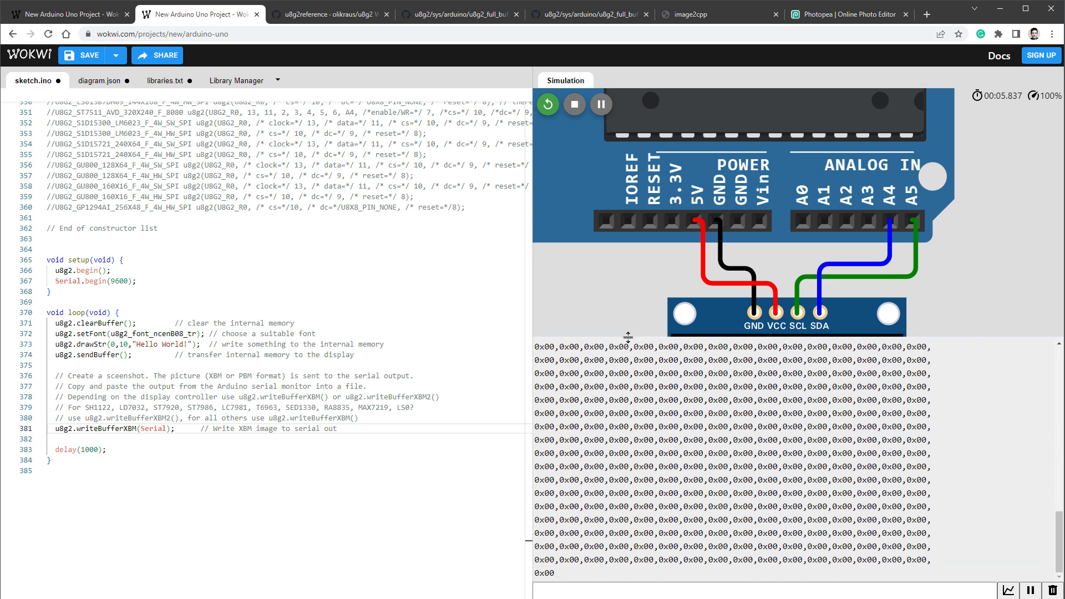
{"action": "left_click", "coordinate": [600, 104]}
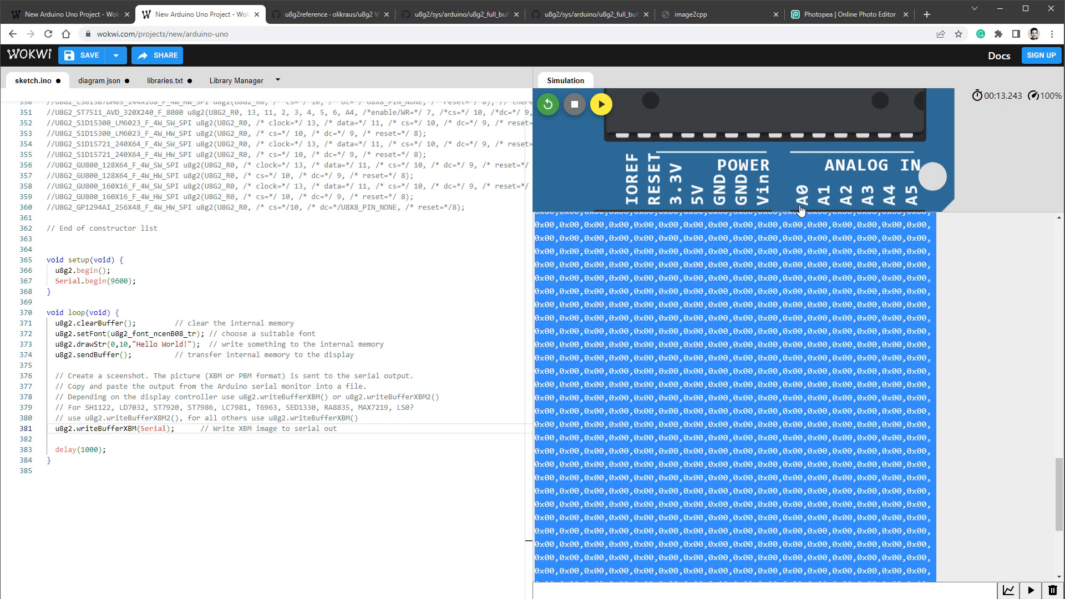
{"action": "scroll", "scroll_direction": "down", "scroll_amount": 3}
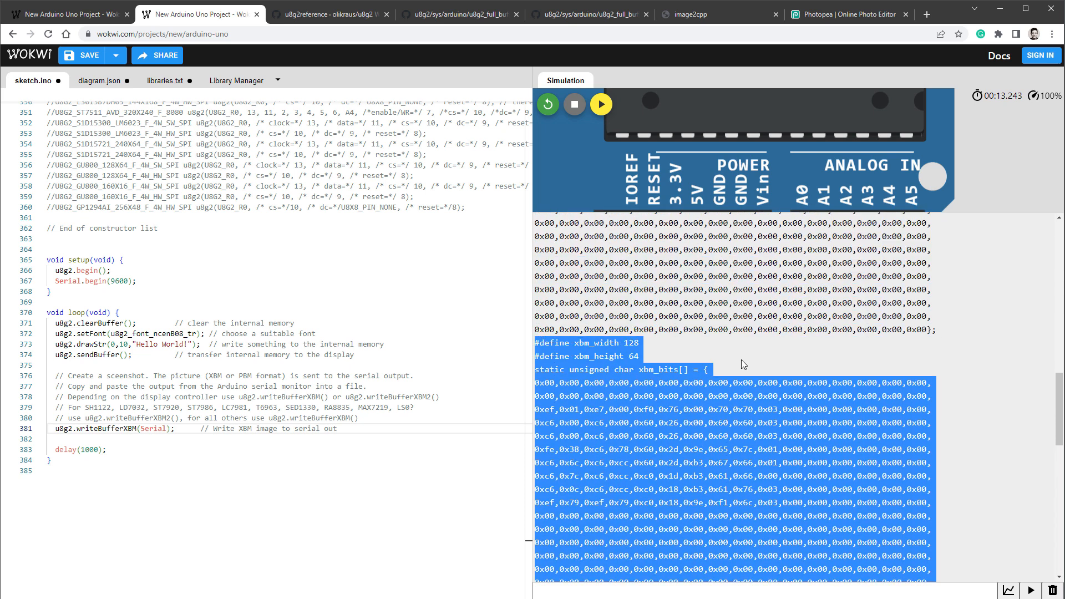
{"action": "mouse_move", "coordinate": [692, 95]}
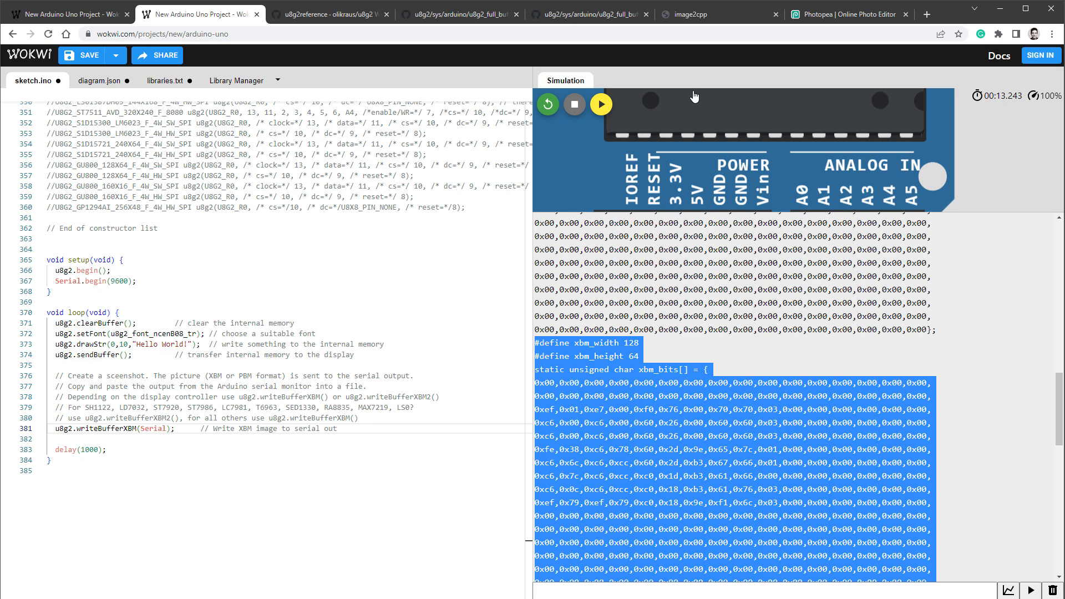
{"action": "left_click", "coordinate": [716, 14]}
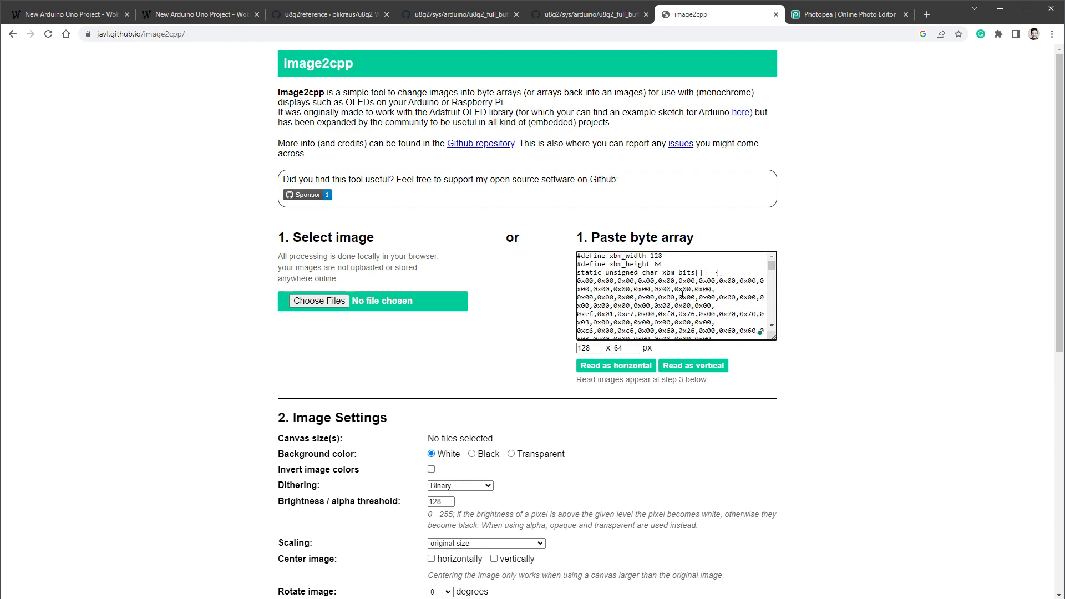
- Render the pasted 128×64 bytes as a horizontal image and copy the preview to check in Photopea
{"action": "left_click", "coordinate": [615, 365]}
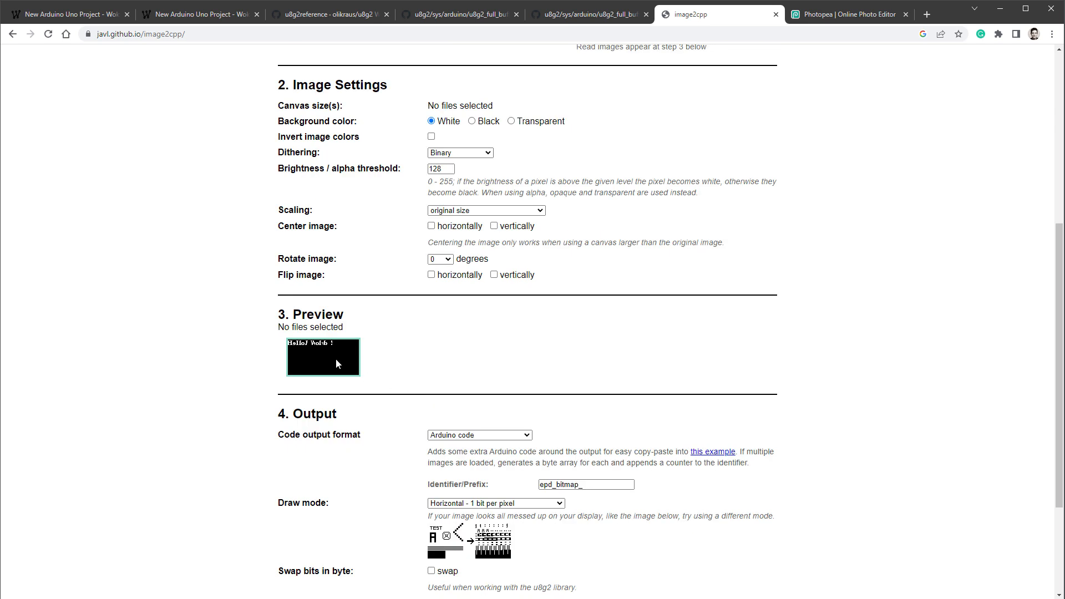
{"action": "right_click", "coordinate": [330, 356]}
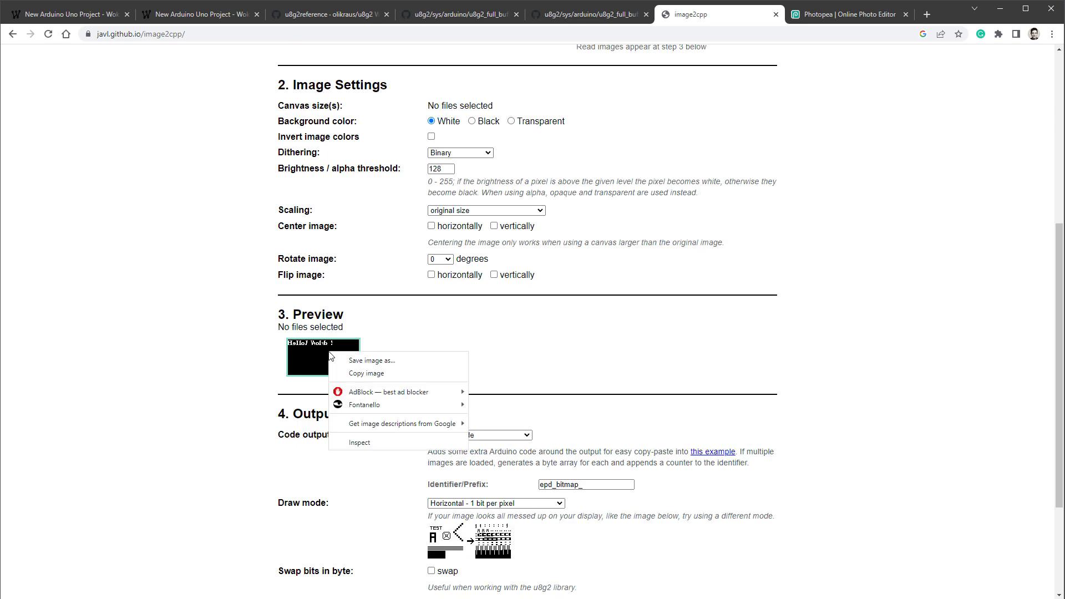
{"action": "left_click", "coordinate": [847, 13]}
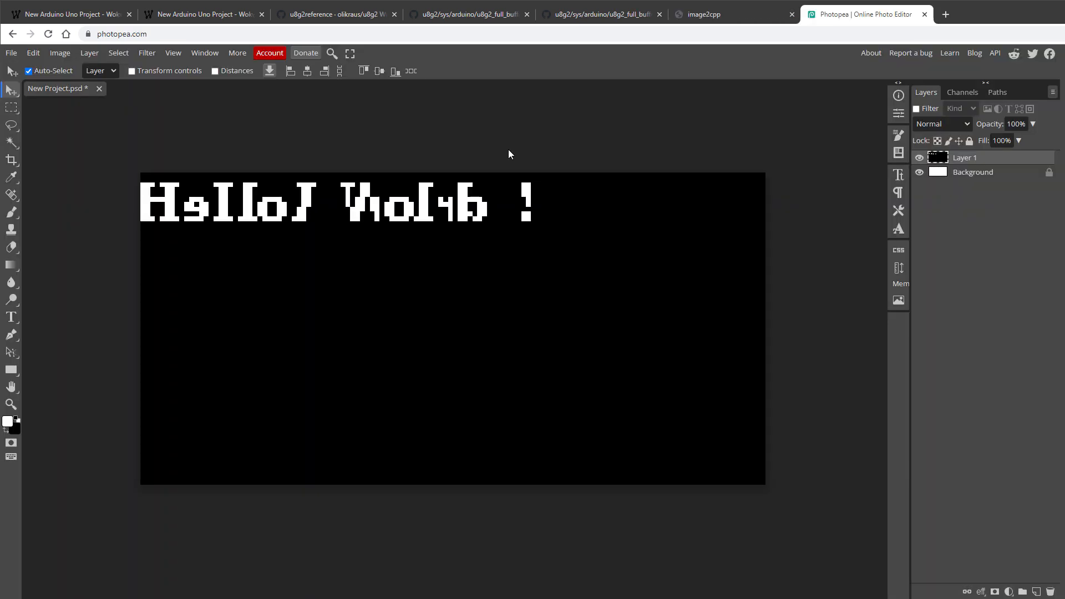
{"action": "mouse_move", "coordinate": [634, 279]}
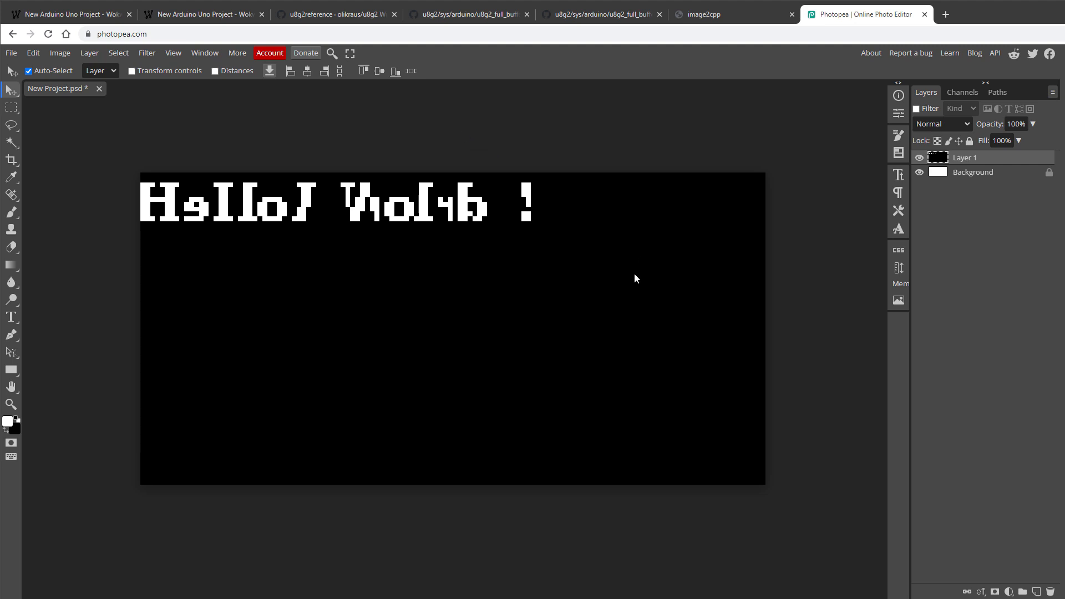
- Back in image2cpp, enable Swap bits in byte for the pasted array
{"action": "left_click", "coordinate": [720, 14]}
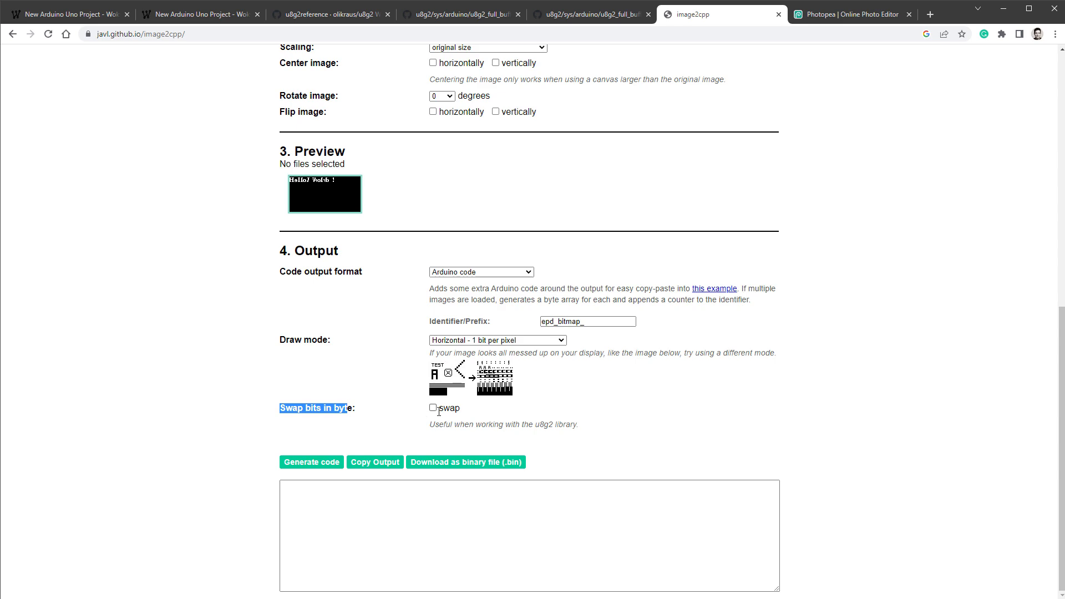
{"action": "left_click", "coordinate": [433, 407]}
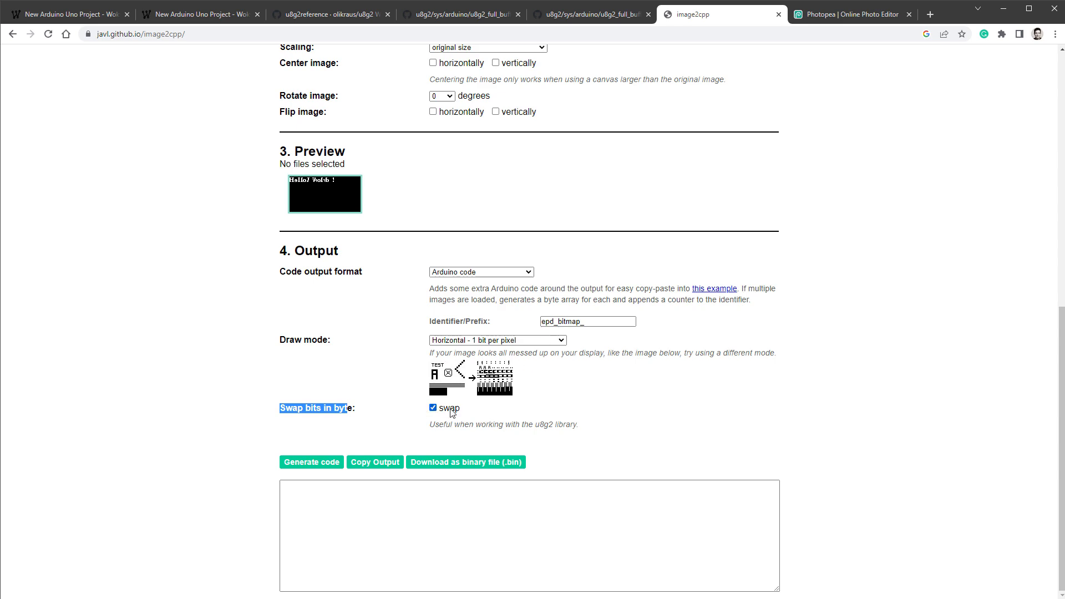
{"action": "scroll", "scroll_direction": "up", "scroll_amount": 3}
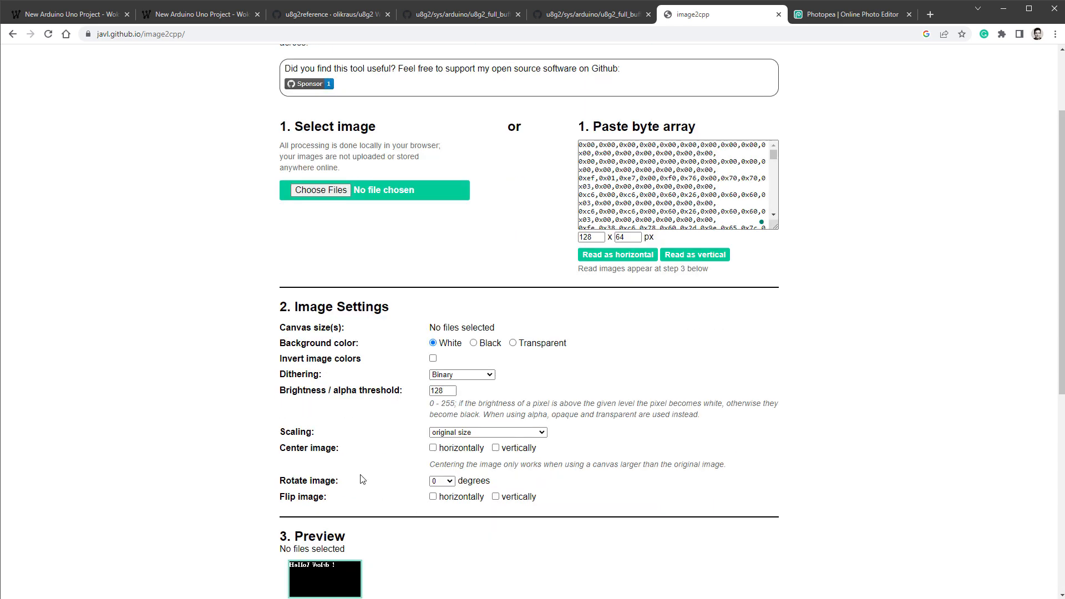
{"action": "mouse_move", "coordinate": [451, 282]}
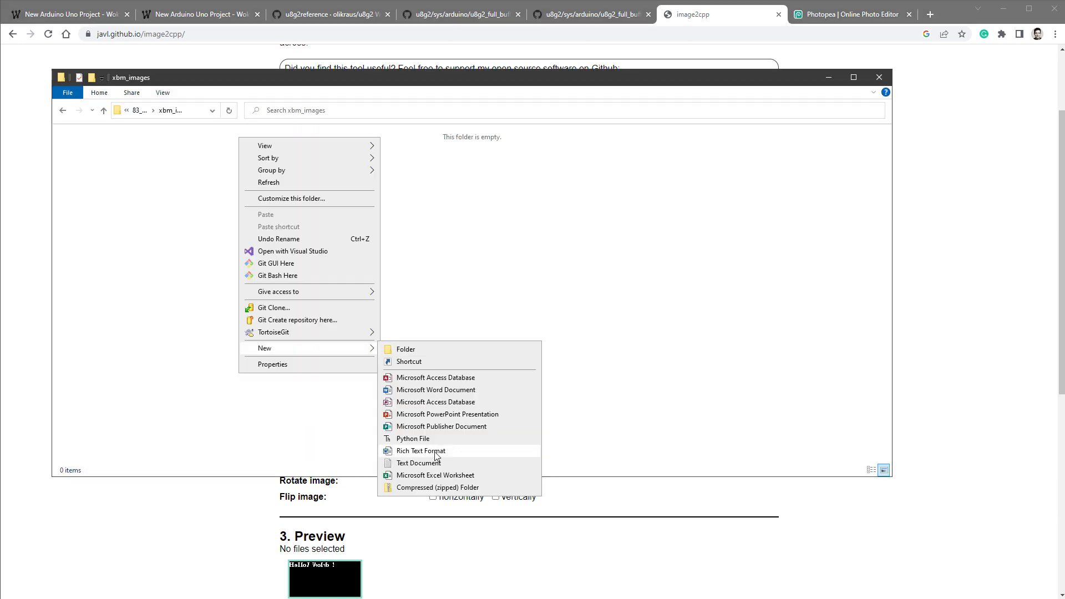
- Create image.xbm with the pasted XBM bytes via Notepad and view the Hello World frame in IrfanView
{"action": "left_click", "coordinate": [419, 462]}
{"action": "type", "text": "image.xb"}
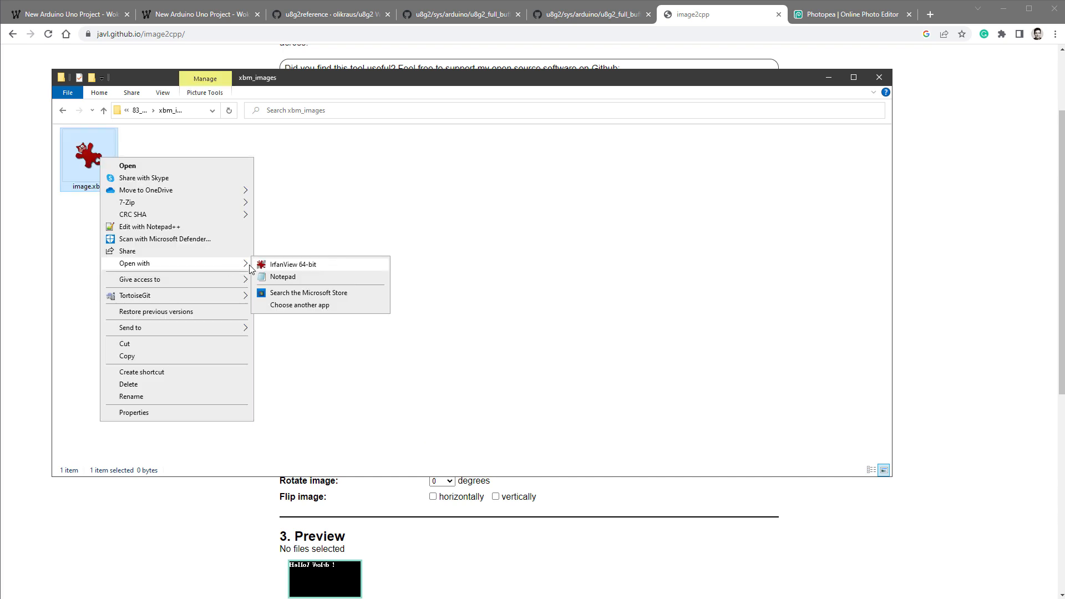
{"action": "left_click", "coordinate": [282, 276]}
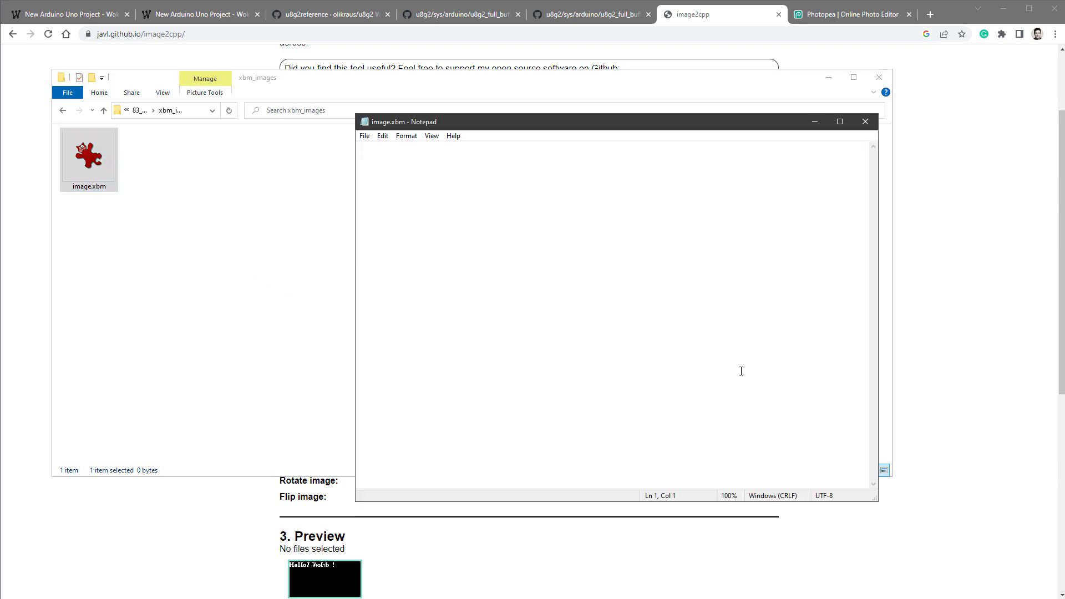
{"action": "left_click", "coordinate": [199, 13]}
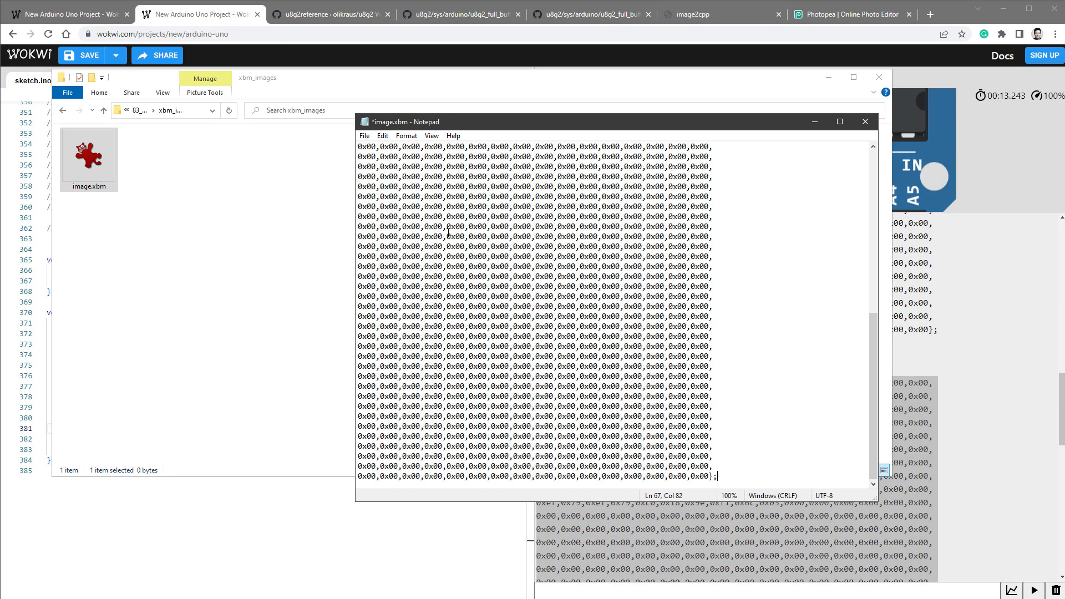
{"action": "left_click", "coordinate": [864, 122]}
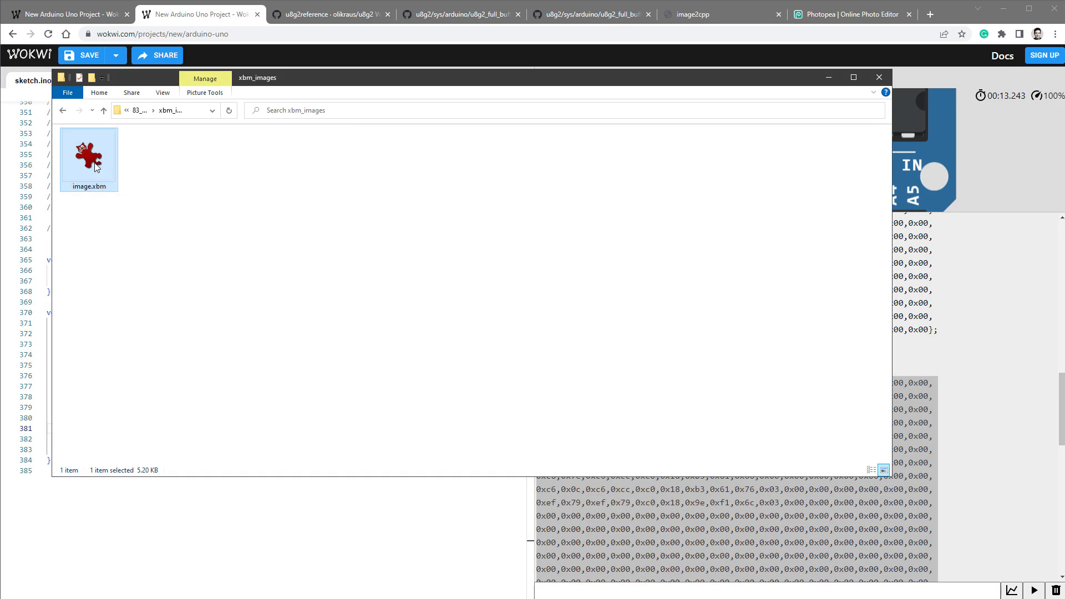
{"action": "double_click", "coordinate": [89, 153]}
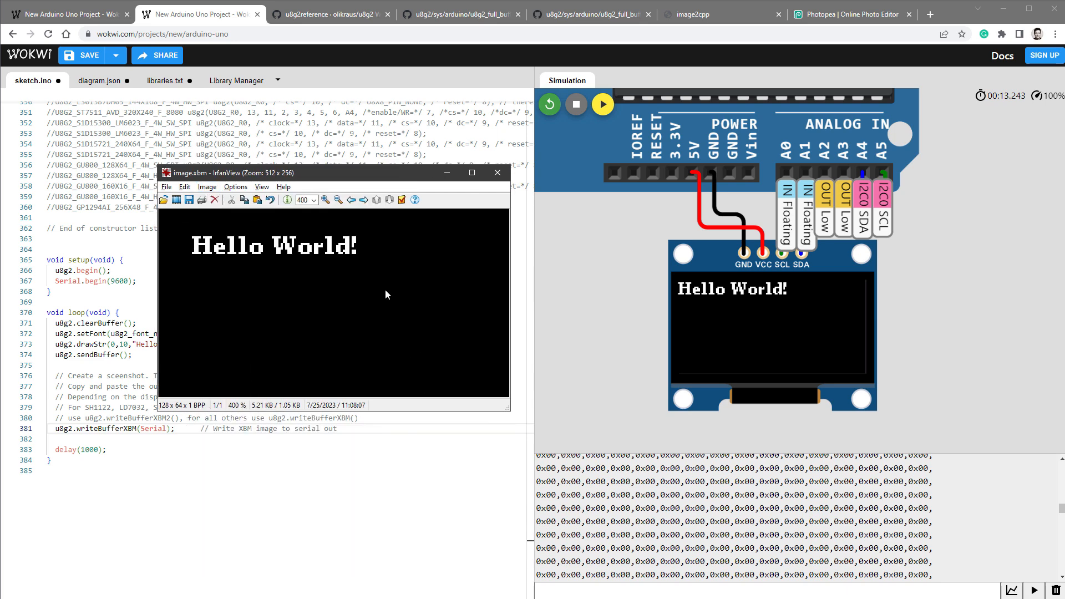
{"action": "mouse_move", "coordinate": [391, 310]}
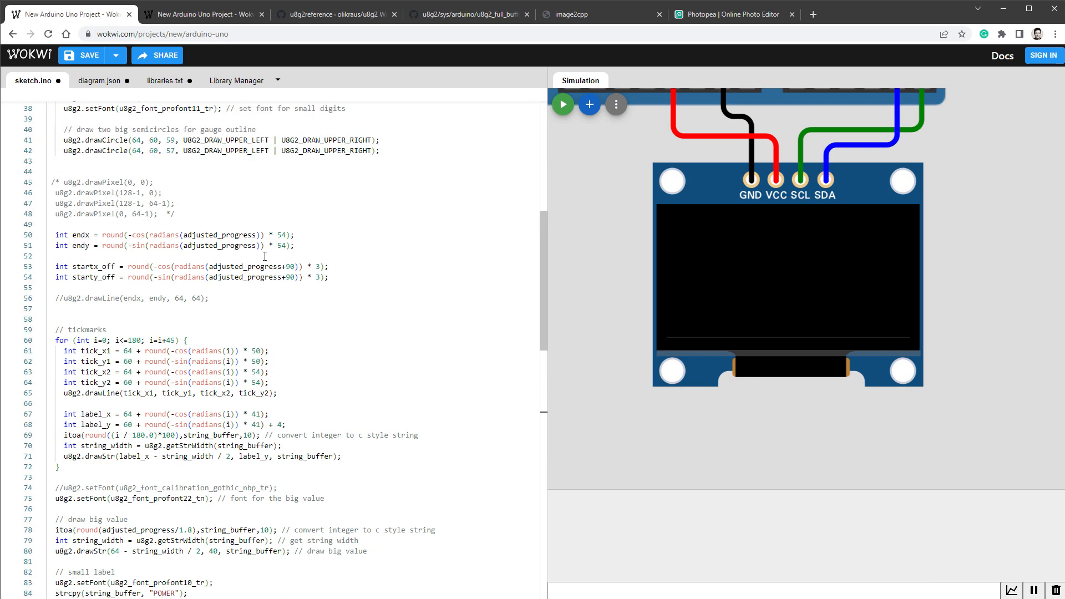
- Add Serial.begin(9600) and u8g2.writeBufferXBM(Serial) to the gauge sketch and start the simulation
{"action": "scroll", "scroll_direction": "up", "scroll_amount": 3}
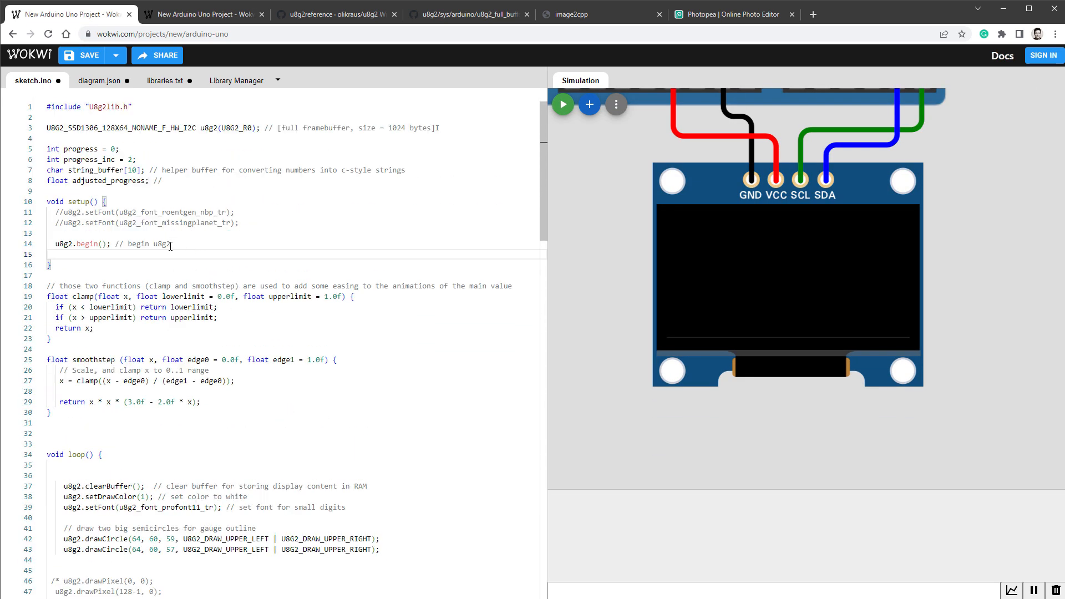
{"action": "type", "text": "Serial.begin(9600);"}
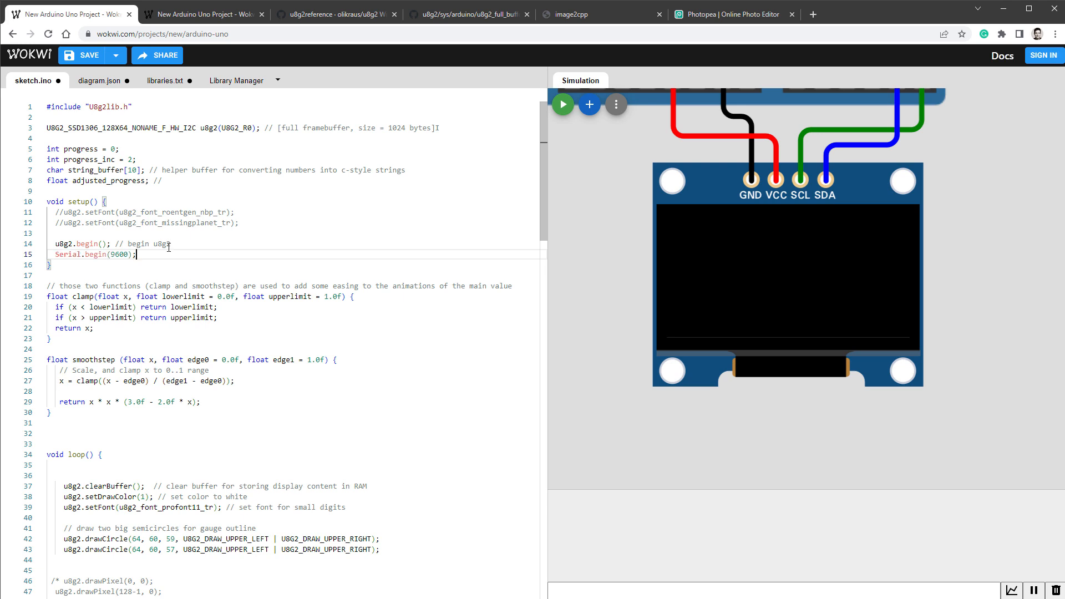
{"action": "double_click", "coordinate": [118, 255]}
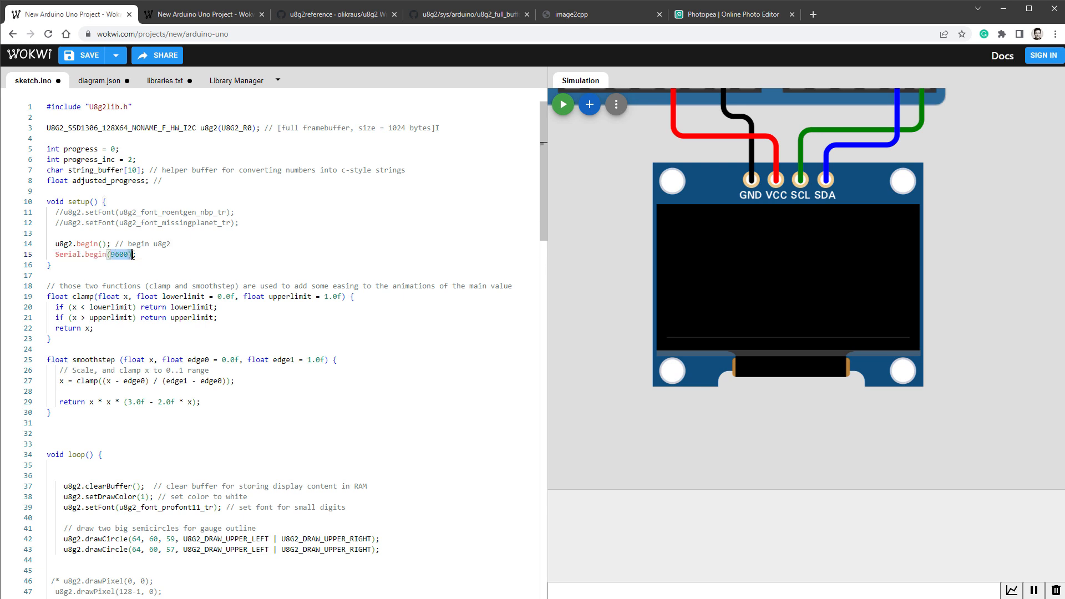
{"action": "left_click", "coordinate": [563, 104]}
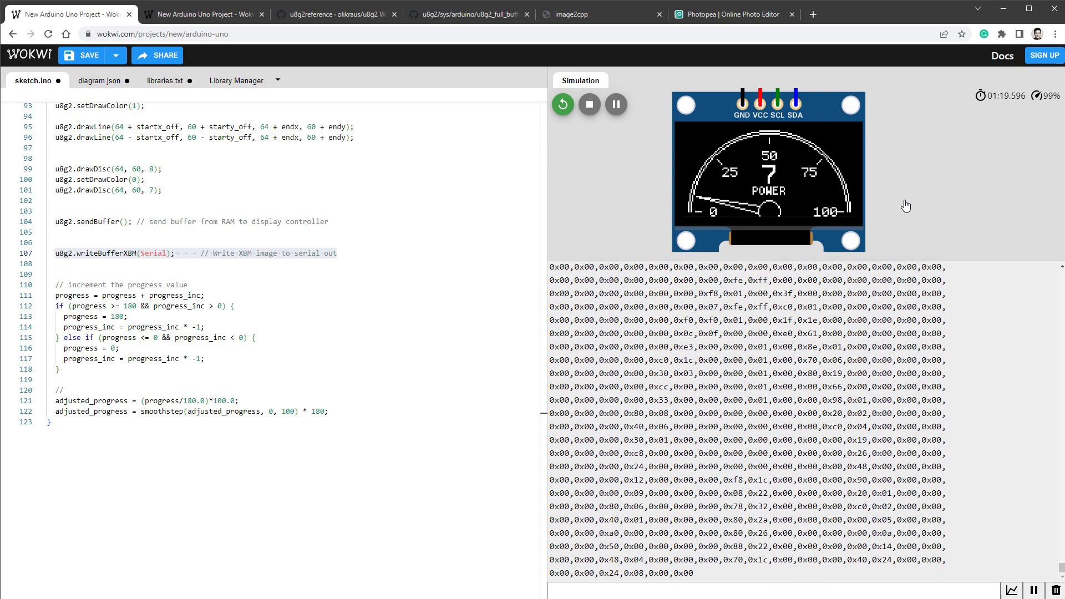
- Pause the simulation and save the serial XBM frames into a new animation_frames.txt in the arduino folder
{"action": "left_click", "coordinate": [615, 104]}
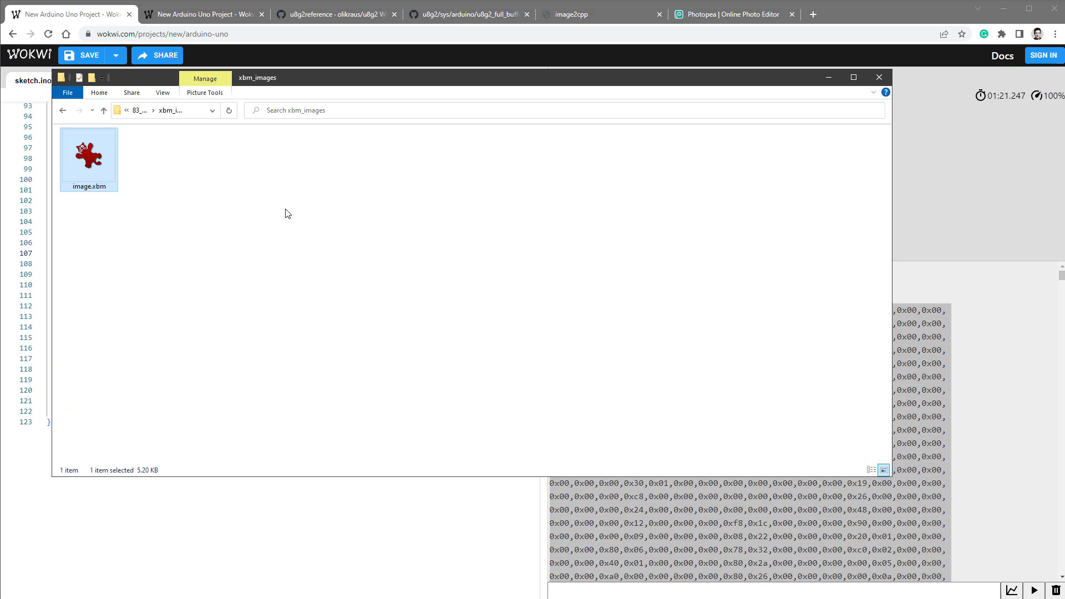
{"action": "right_click", "coordinate": [285, 213]}
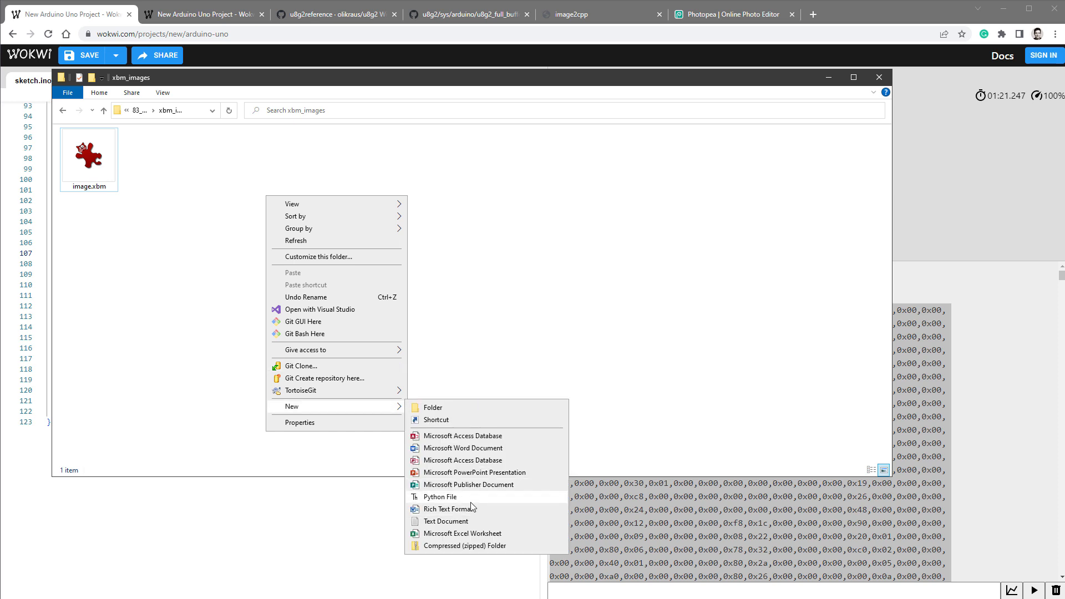
{"action": "left_click", "coordinate": [446, 521]}
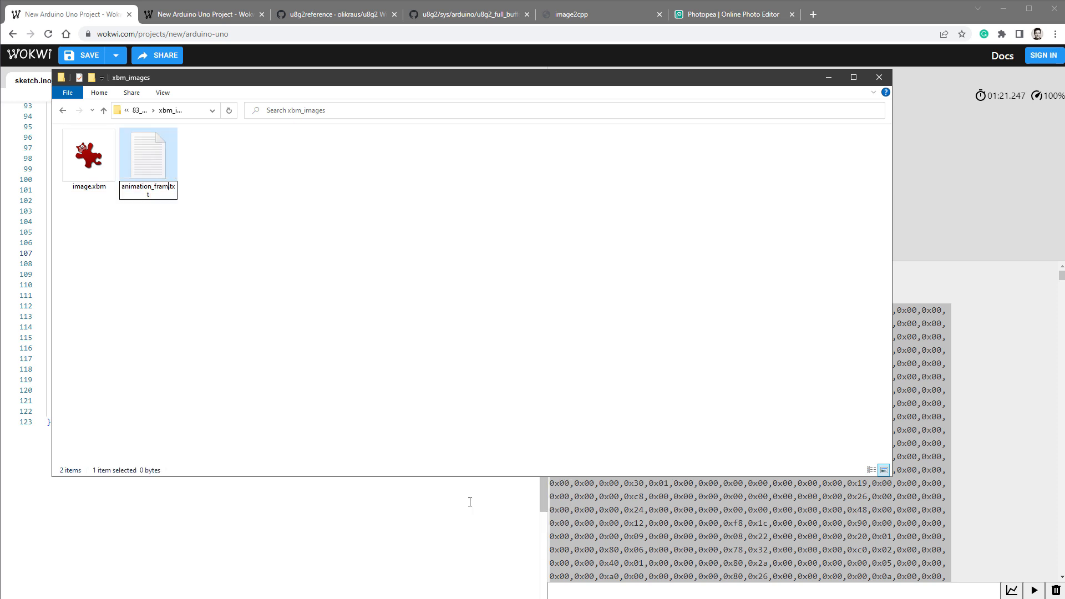
{"action": "double_click", "coordinate": [148, 153]}
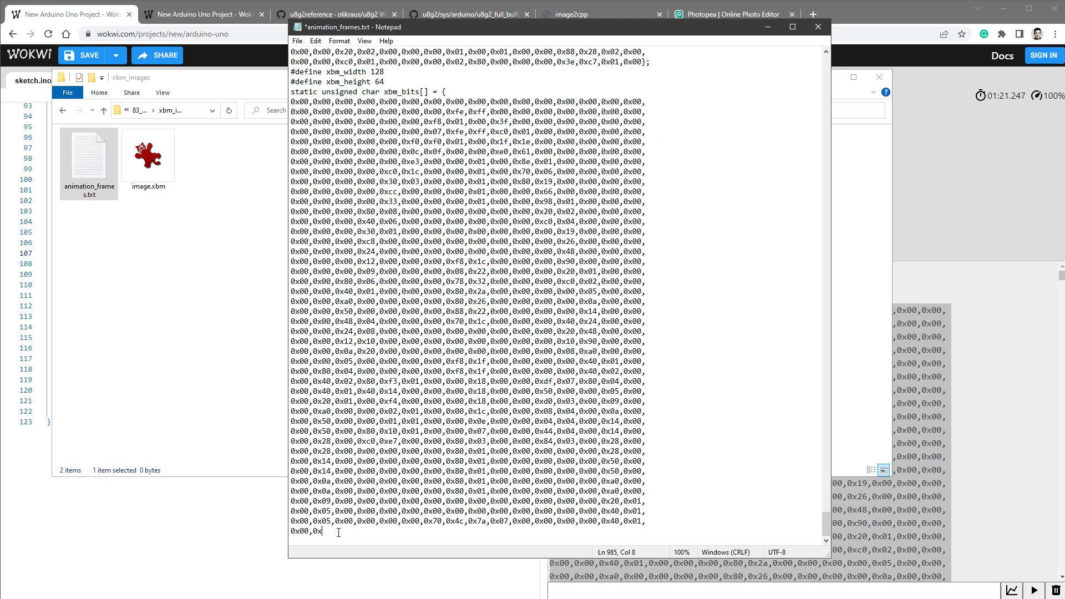
{"action": "scroll", "scroll_direction": "down", "scroll_amount": 3}
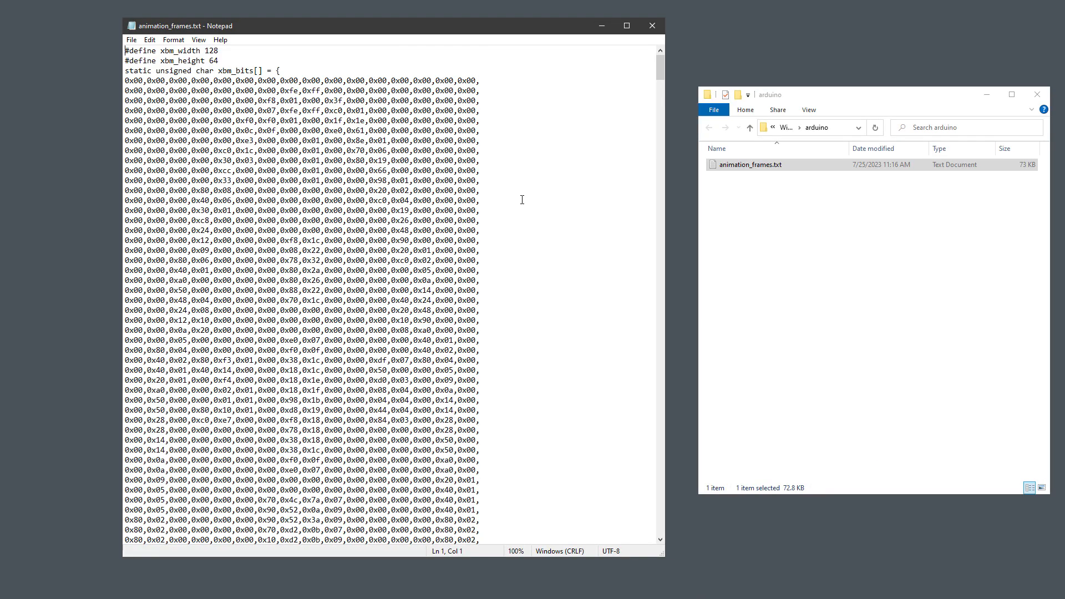
- Run the Get-Content -ReadCount 67 one-liner to write frame_1.xbm through frame_14.xbm
{"action": "scroll", "scroll_direction": "down", "scroll_amount": 3}
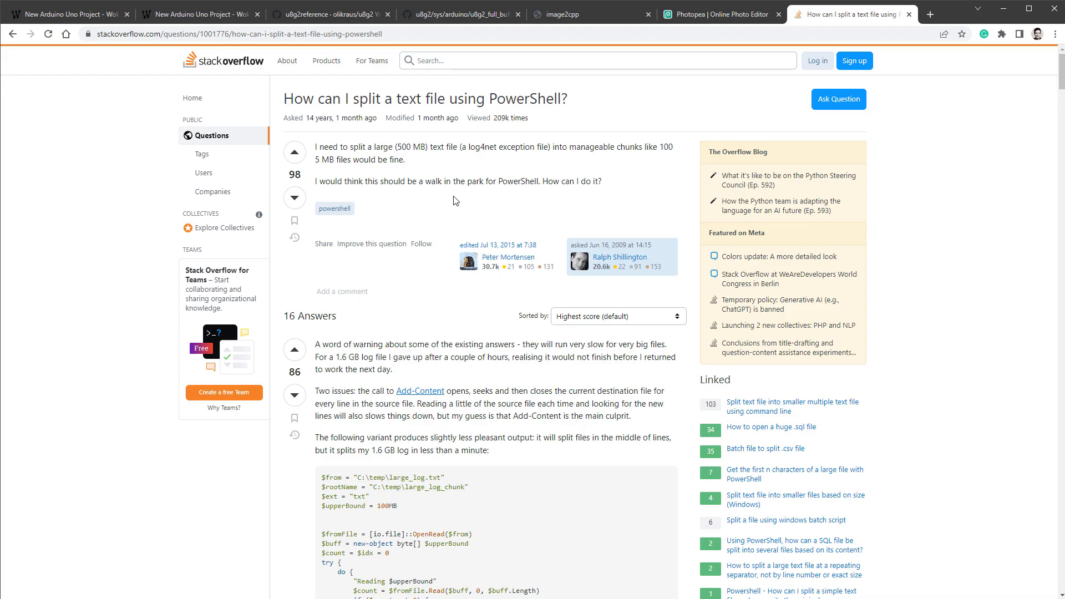
{"action": "scroll", "scroll_direction": "down", "scroll_amount": 3}
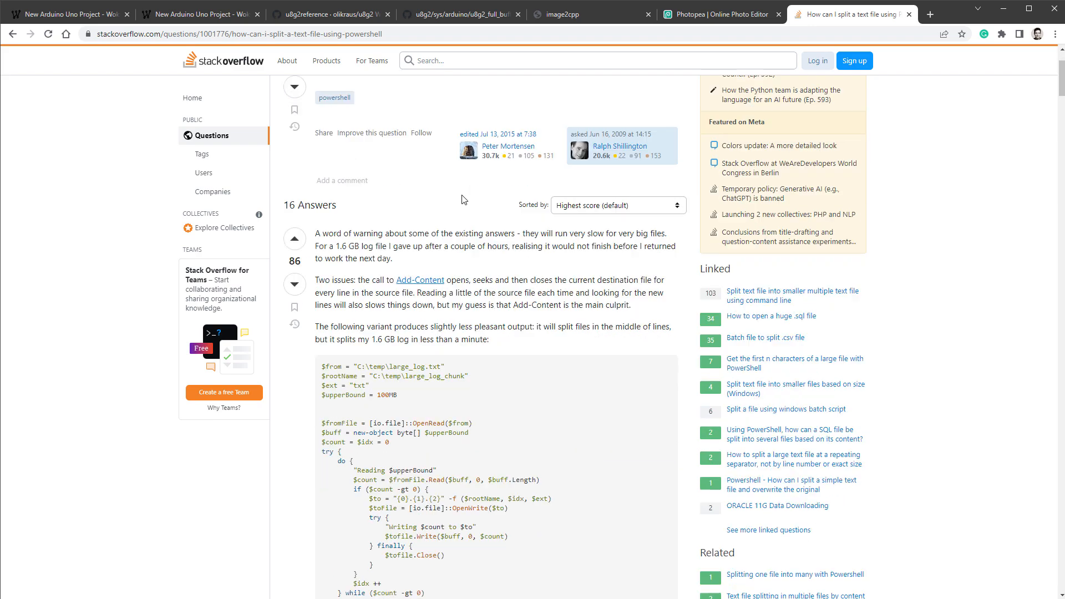
{"action": "scroll", "scroll_direction": "down", "scroll_amount": 3}
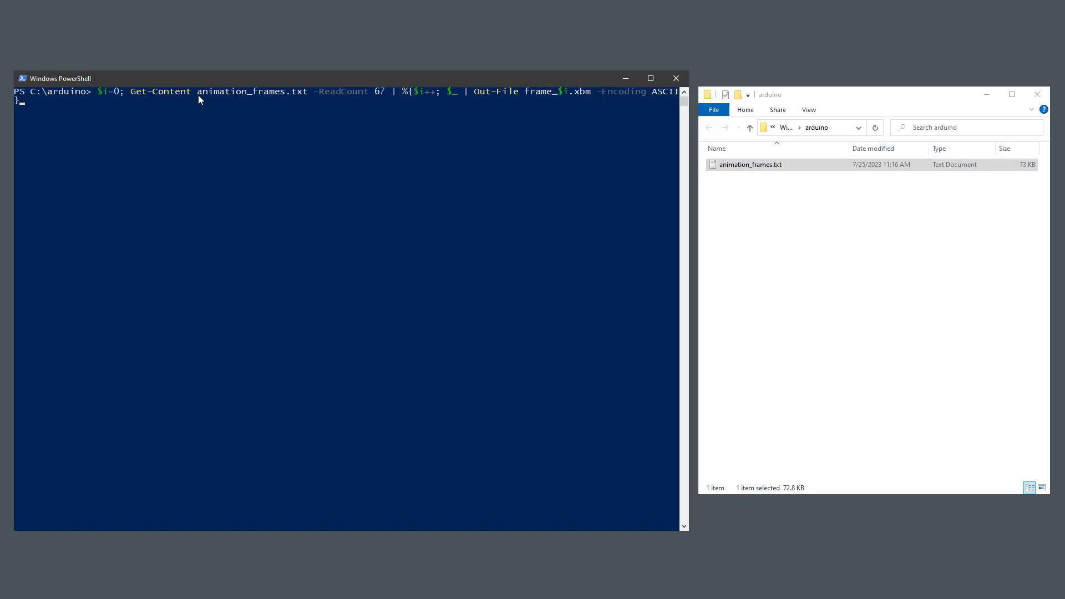
{"action": "left_click", "coordinate": [310, 91]}
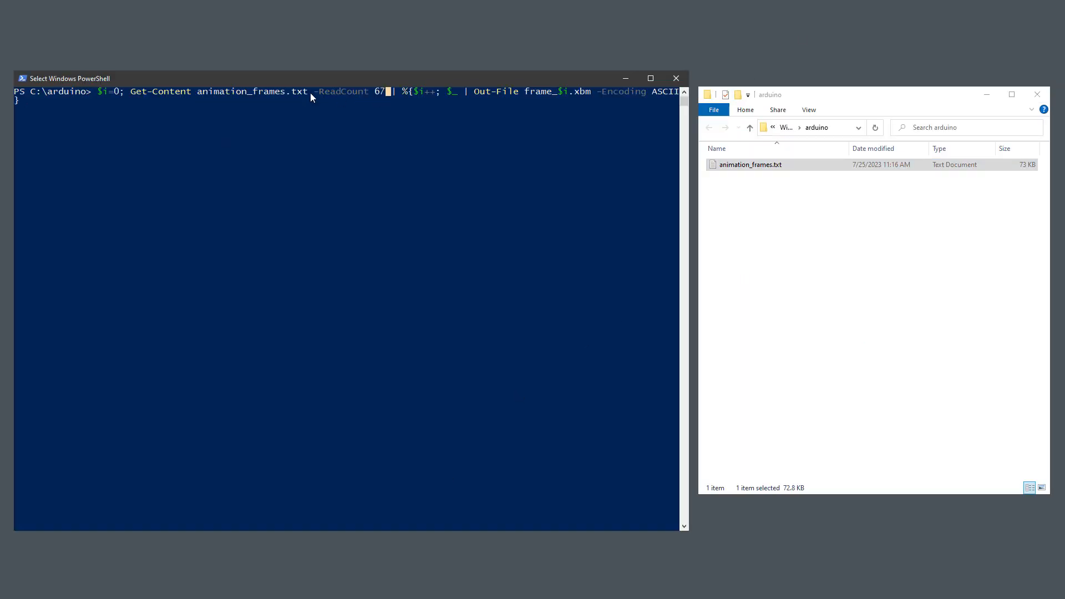
{"action": "double_click", "coordinate": [751, 164]}
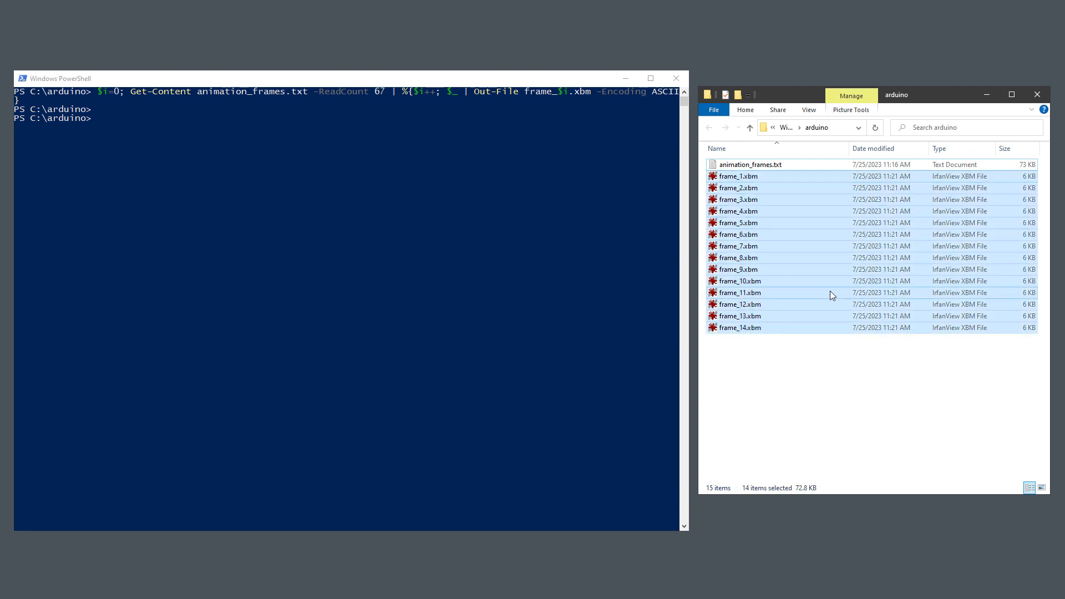
- View frame_1.xbm in IrfanView showing gauge reading 0, compared against the Wokwi simulation
{"action": "left_click", "coordinate": [736, 176]}
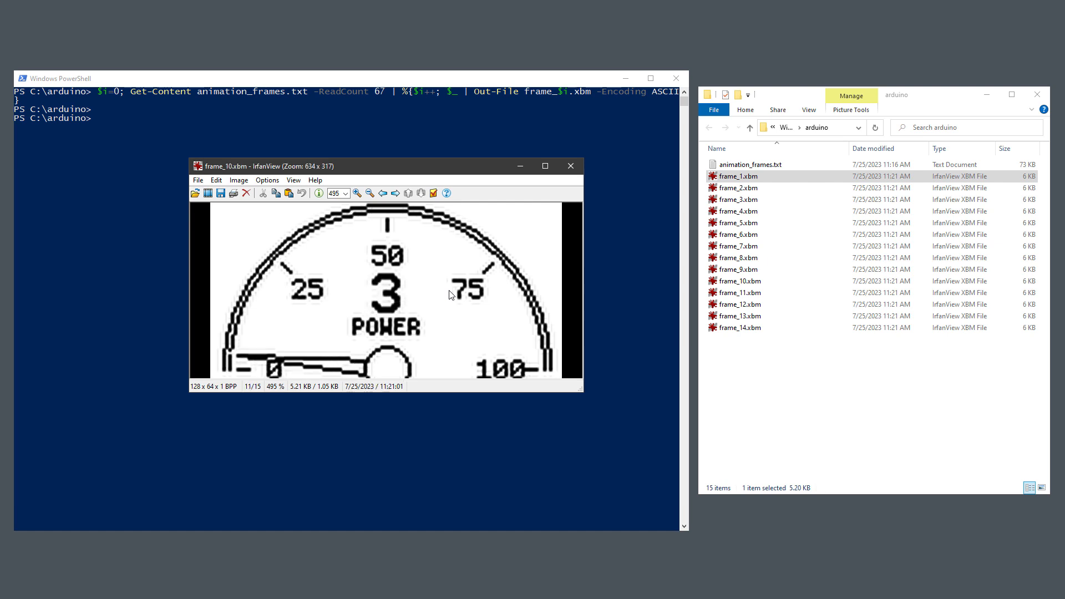
{"action": "mouse_move", "coordinate": [630, 184]}
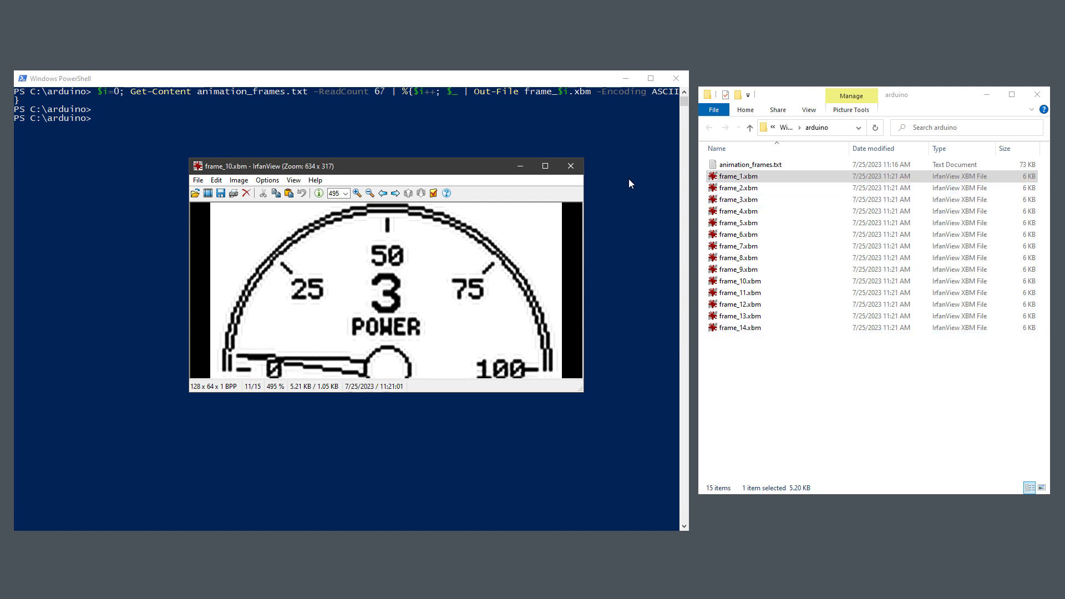
{"action": "left_click", "coordinate": [570, 166]}
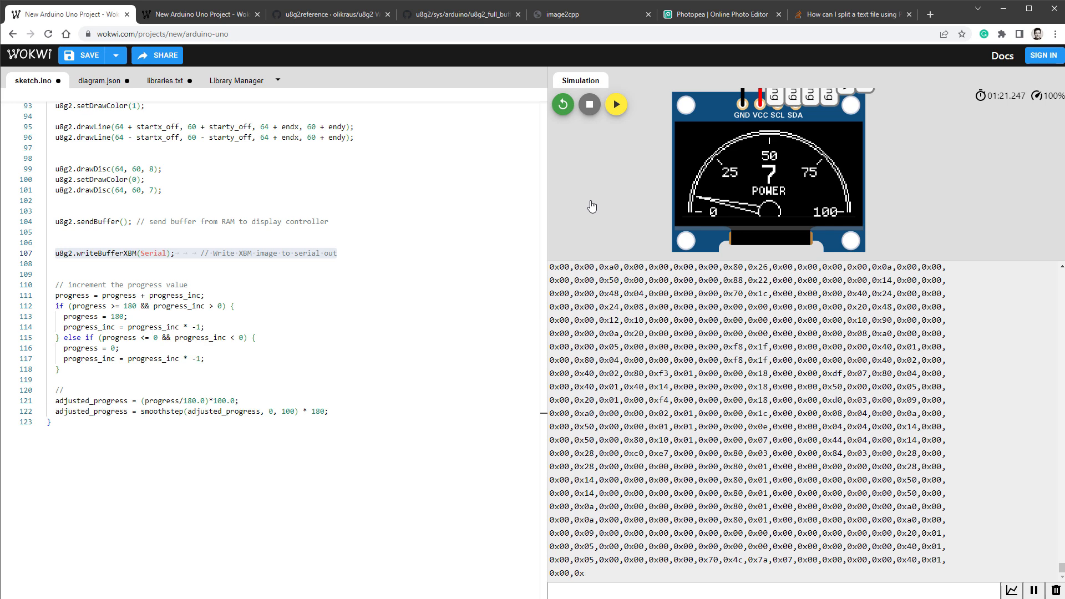
{"action": "mouse_move", "coordinate": [899, 263]}
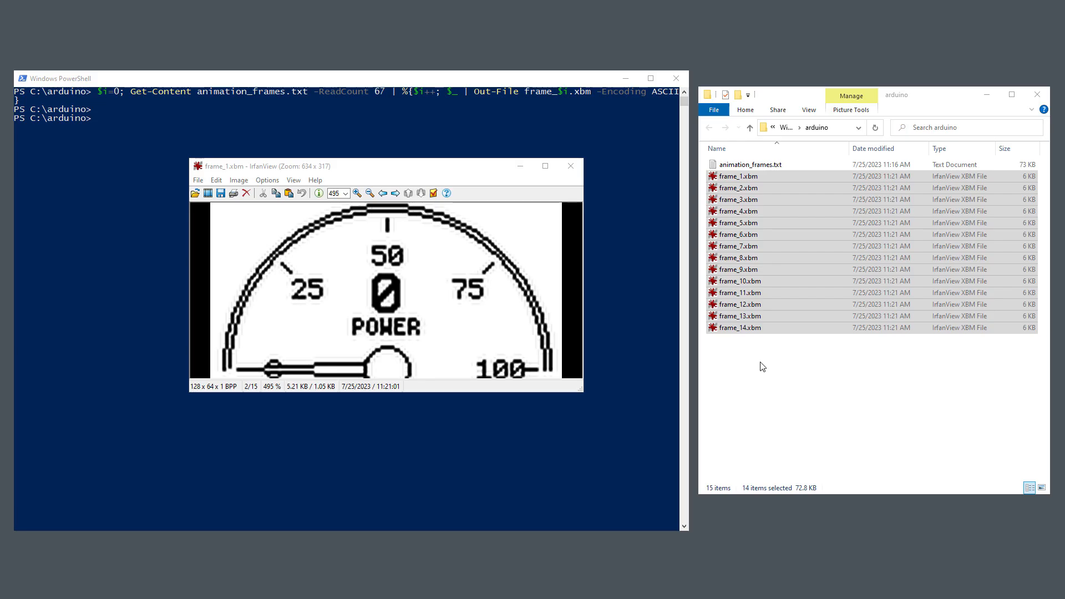
{"action": "left_click", "coordinate": [736, 176]}
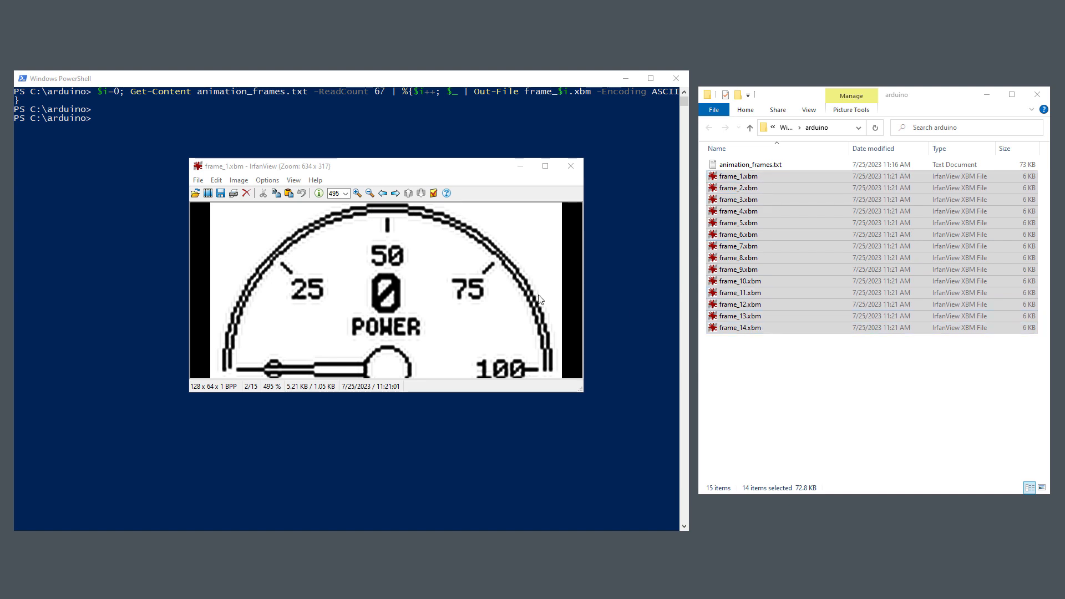
{"action": "left_click", "coordinate": [197, 179]}
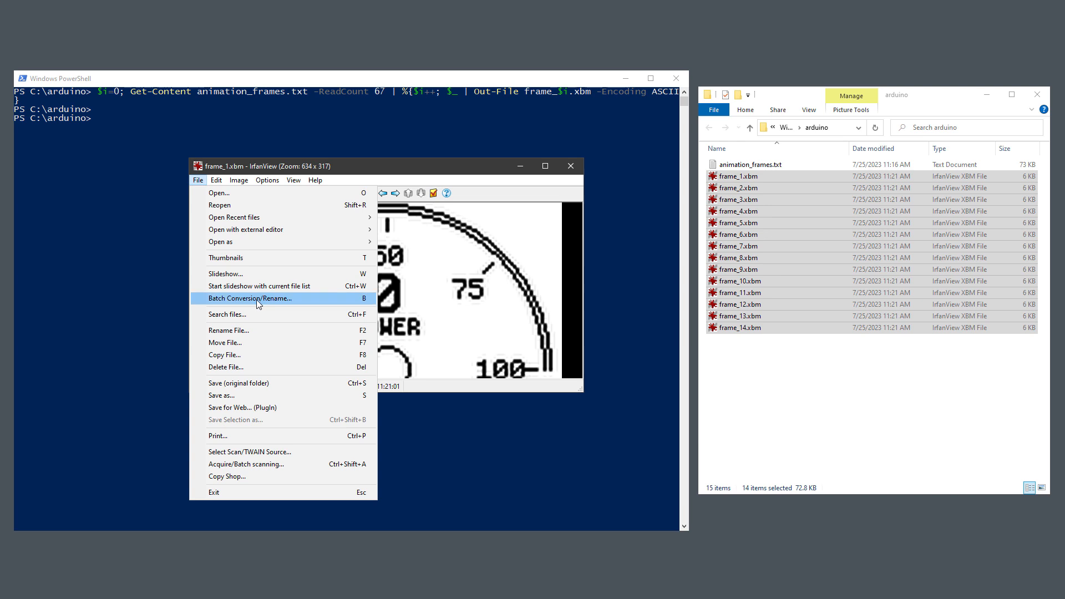